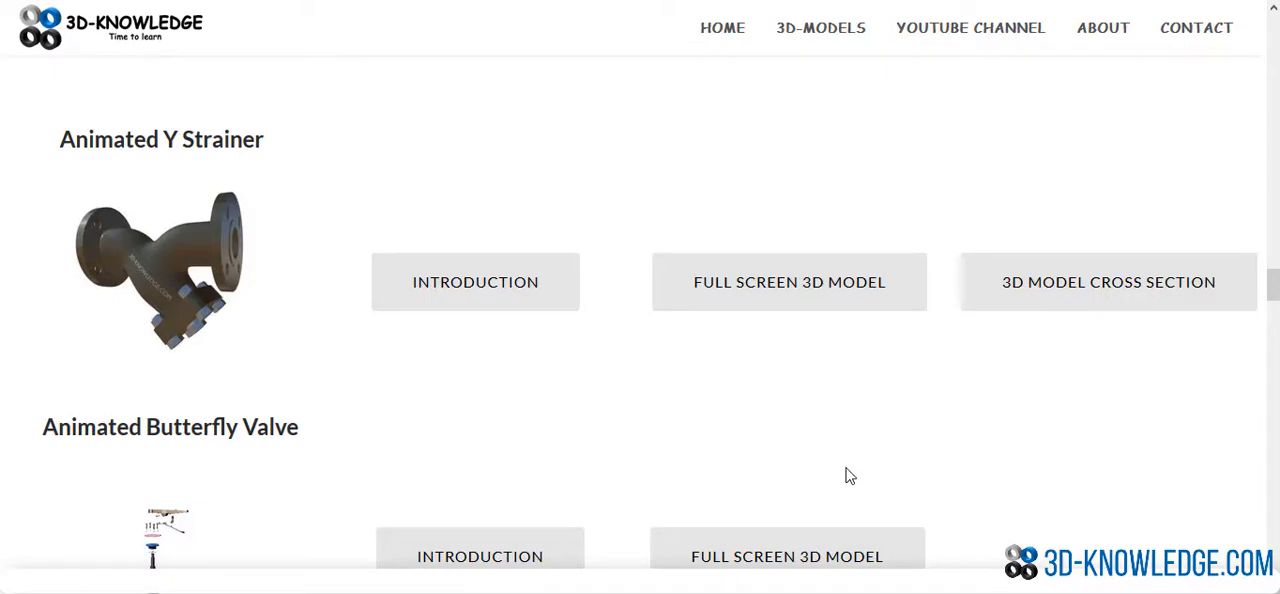
mouse_move(490, 461)
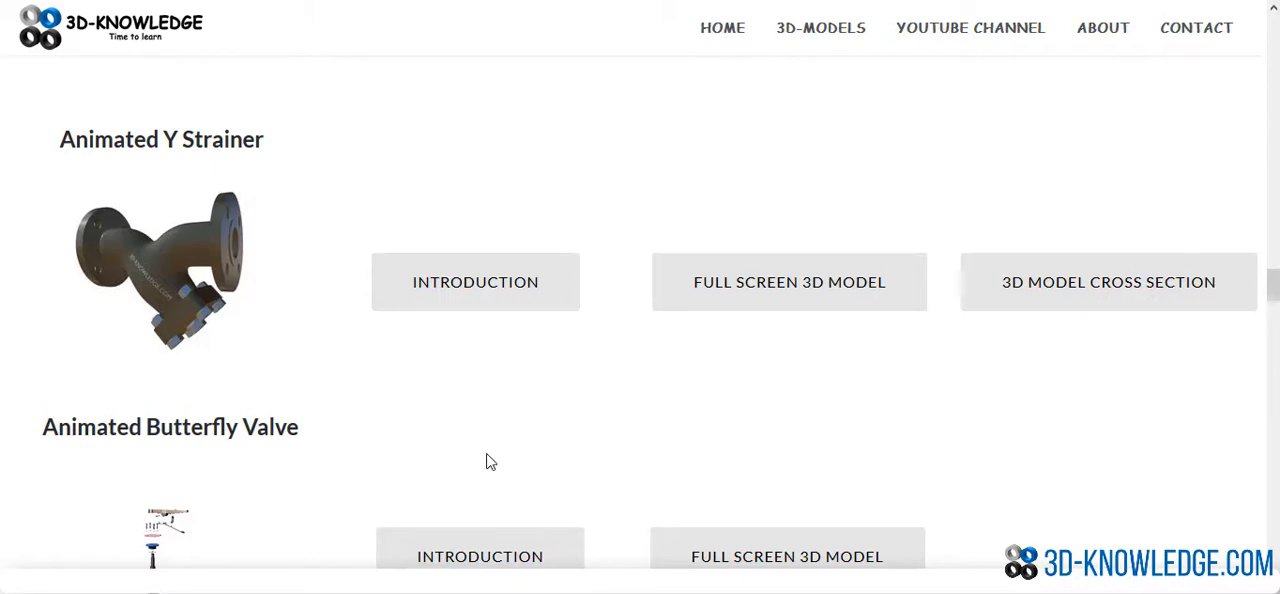
mouse_move(615, 423)
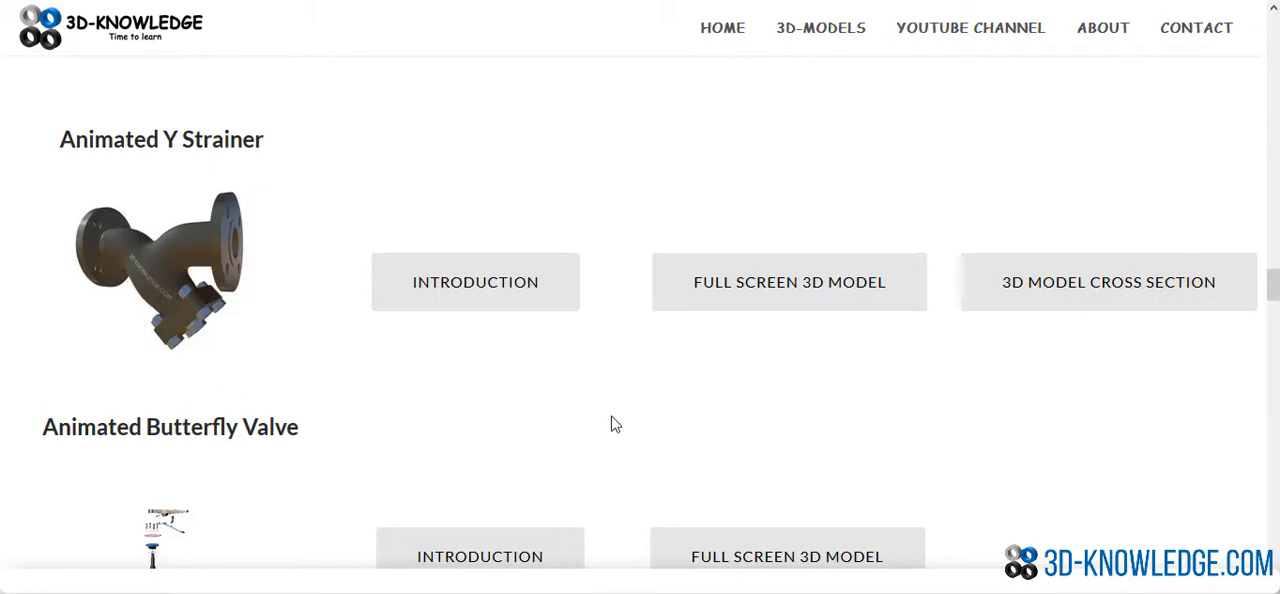
mouse_move(789, 310)
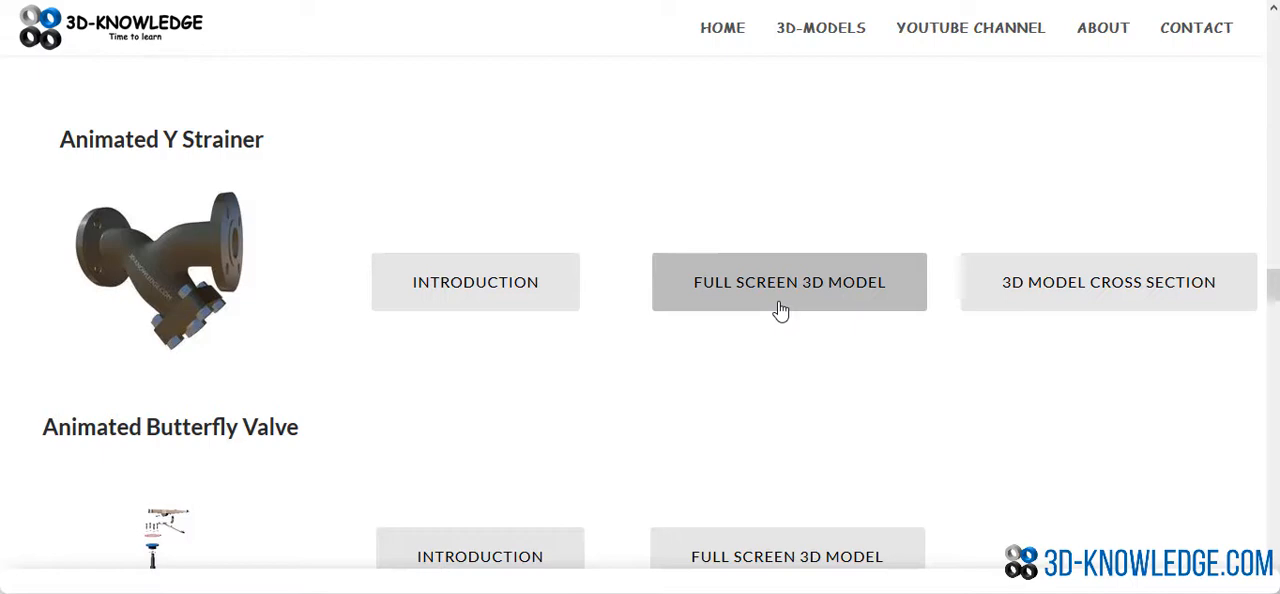
Open the Animated Y Strainer full-screen and rotate it to view the body and flange
click(789, 281)
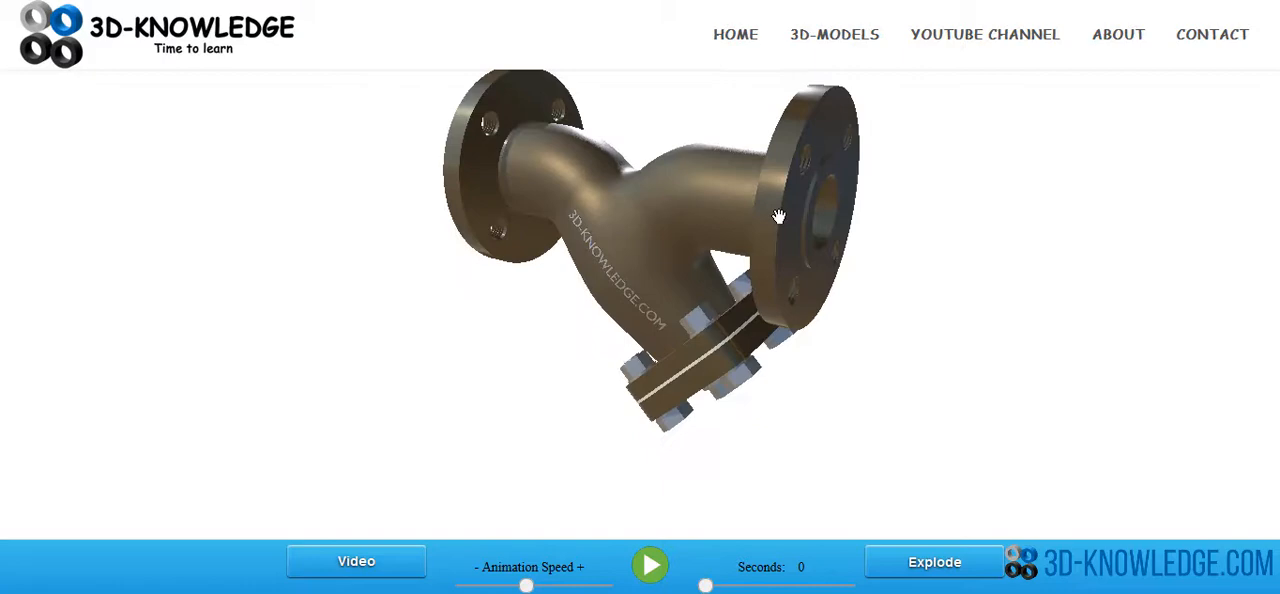
drag(778, 216, 835, 219)
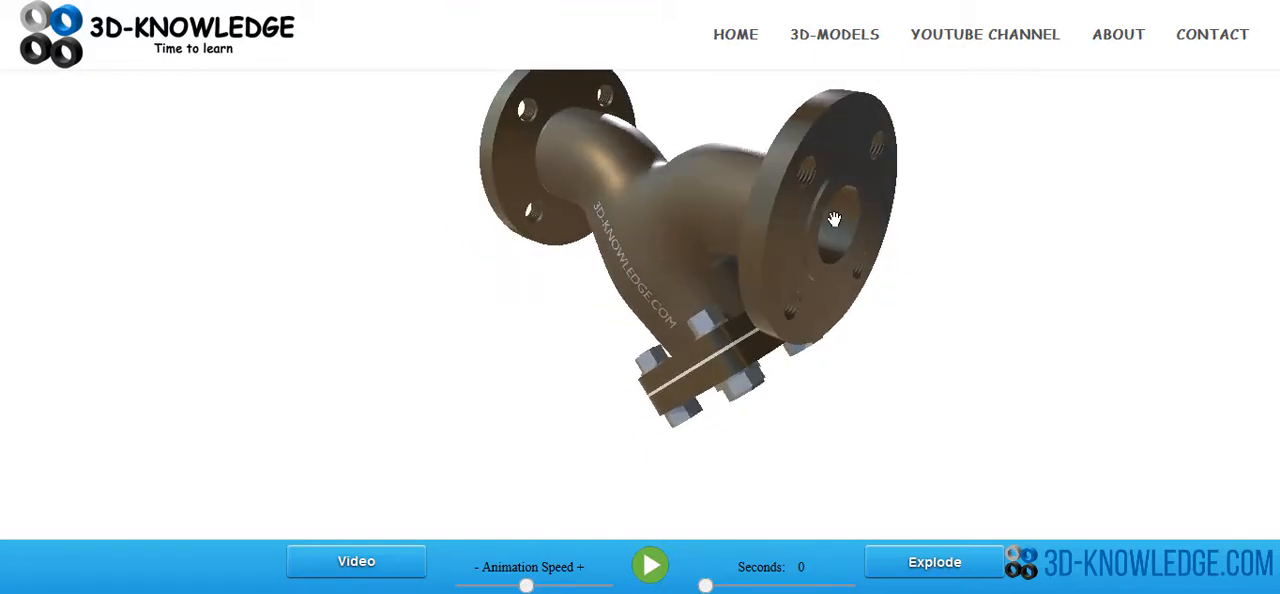
drag(835, 219, 808, 193)
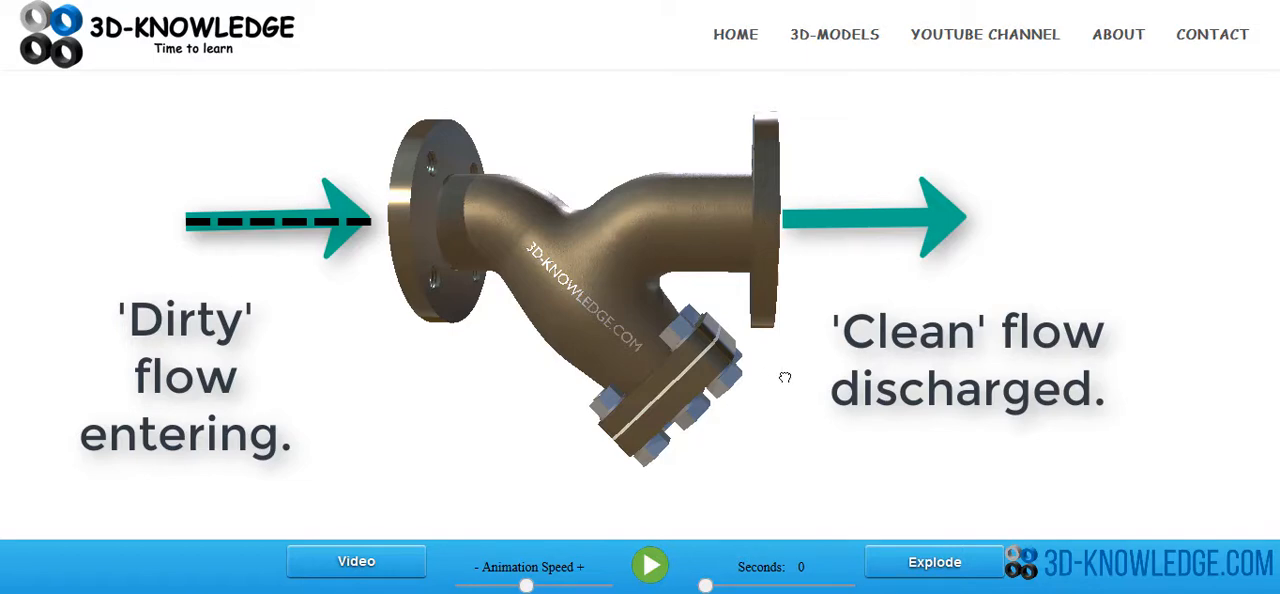
Explode the strainer, play the disassembly animation, then pause it
click(650, 565)
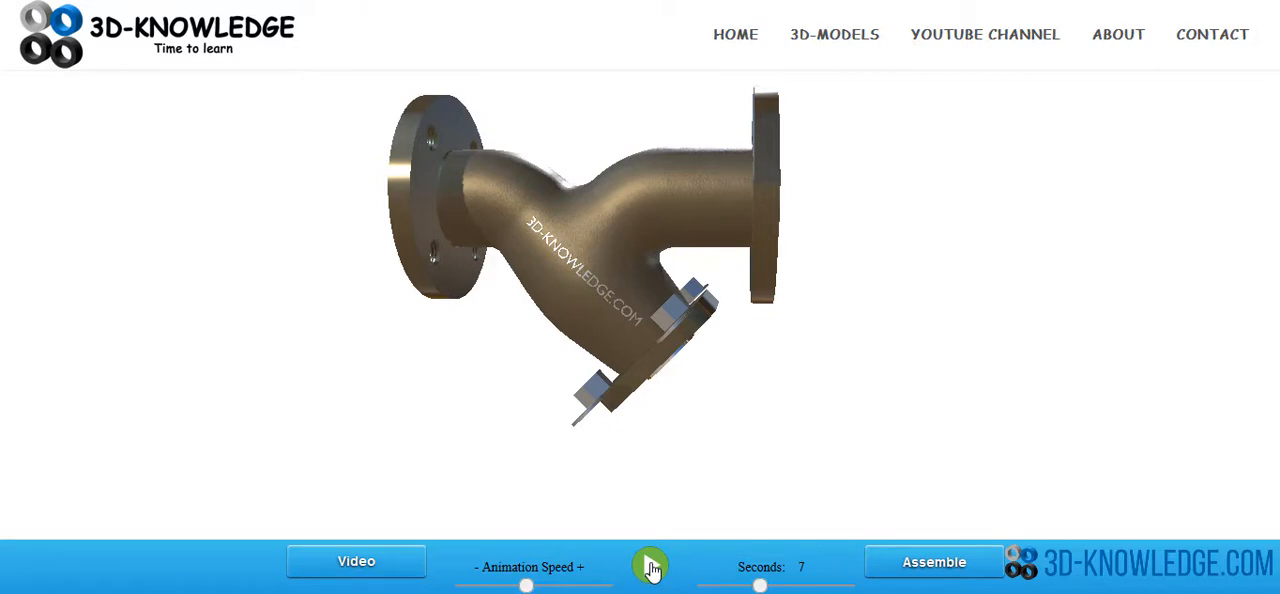
click(650, 565)
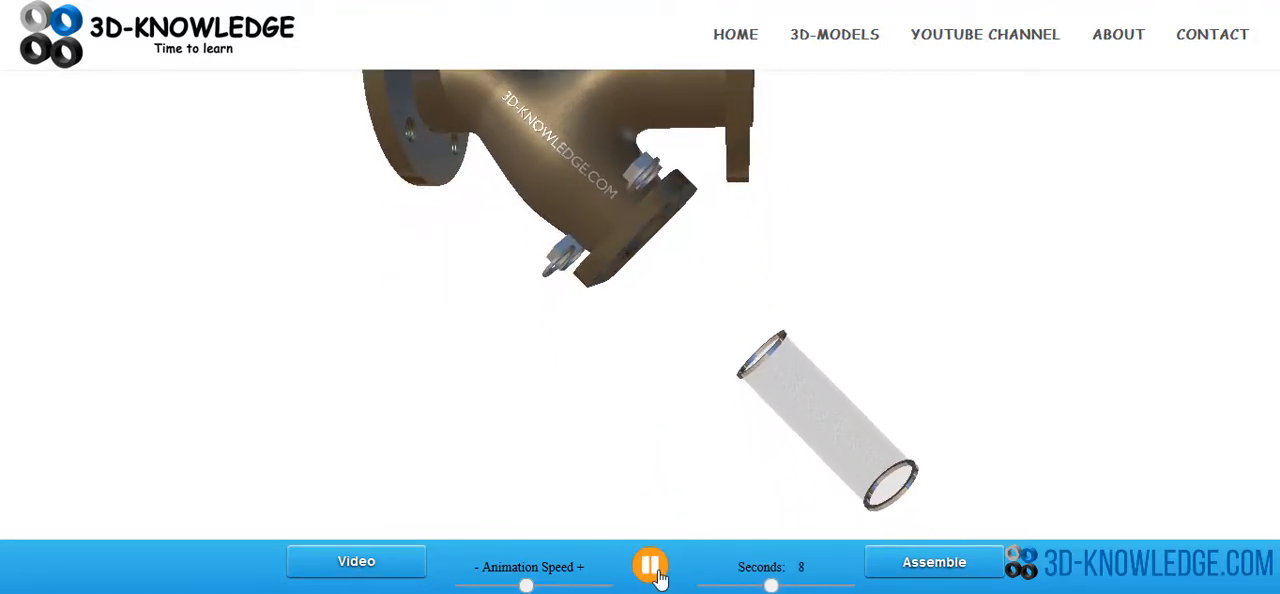
click(650, 566)
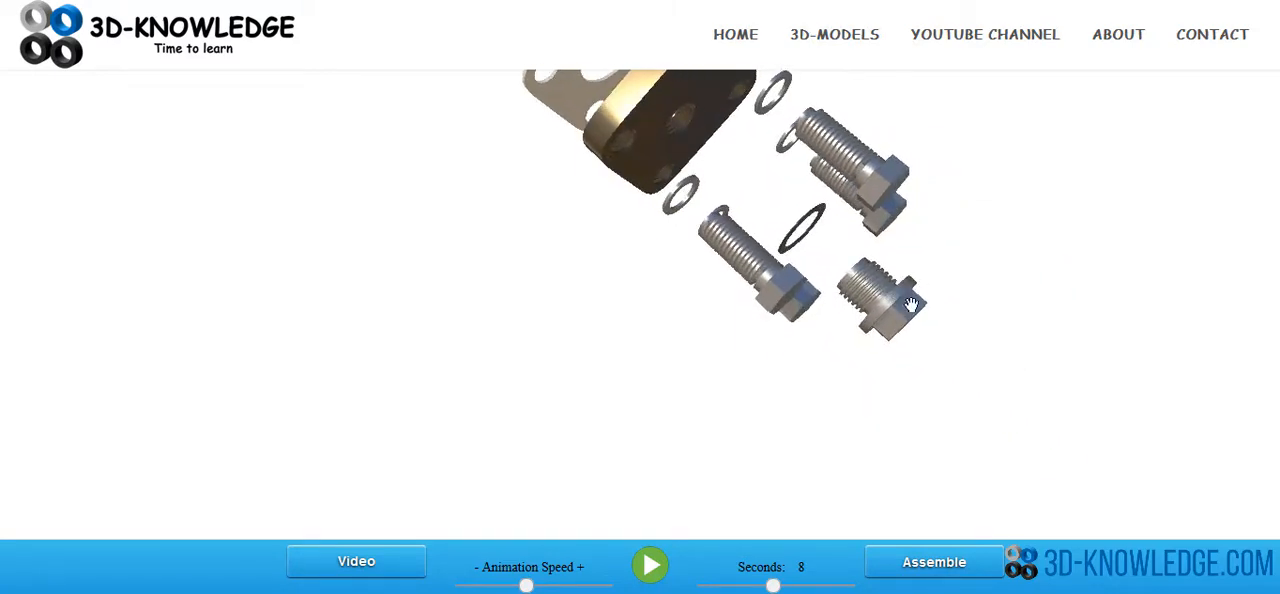
Rotate the exploded model to show the mesh screen, gasket and cover plate
click(880, 300)
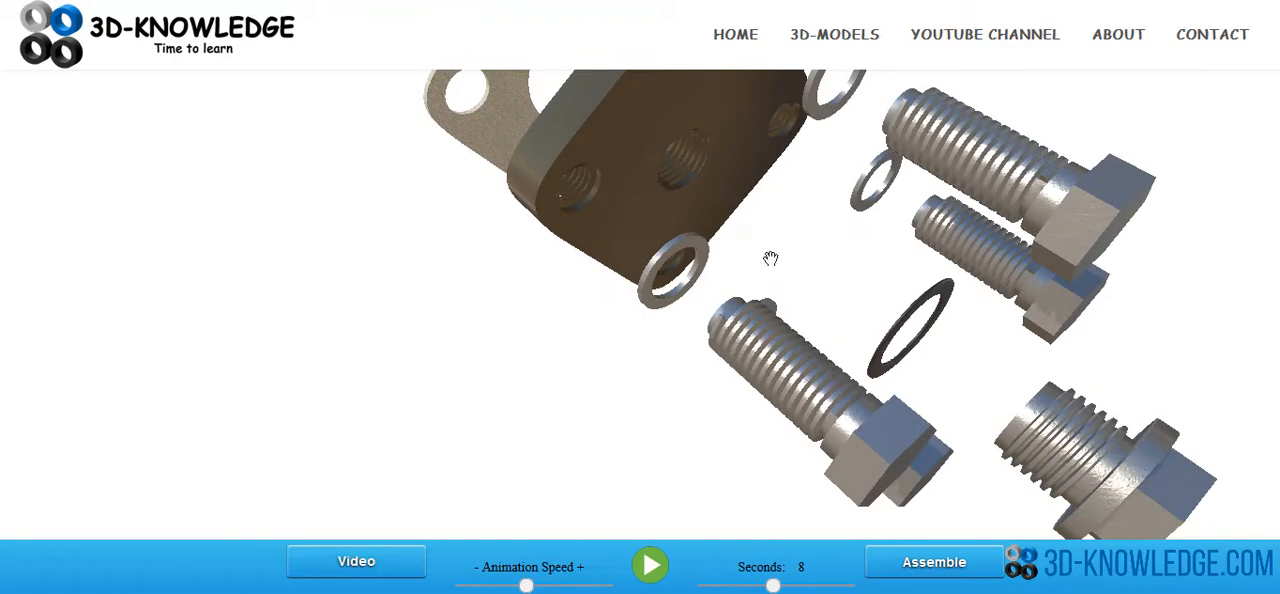
mouse_move(652, 120)
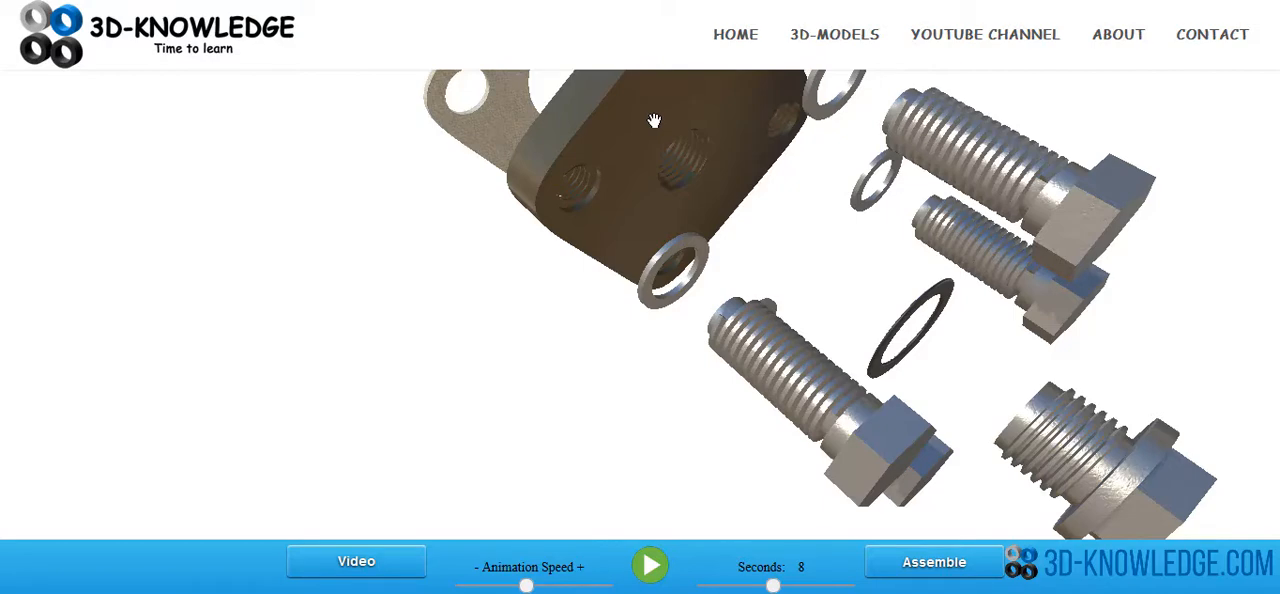
mouse_move(695, 133)
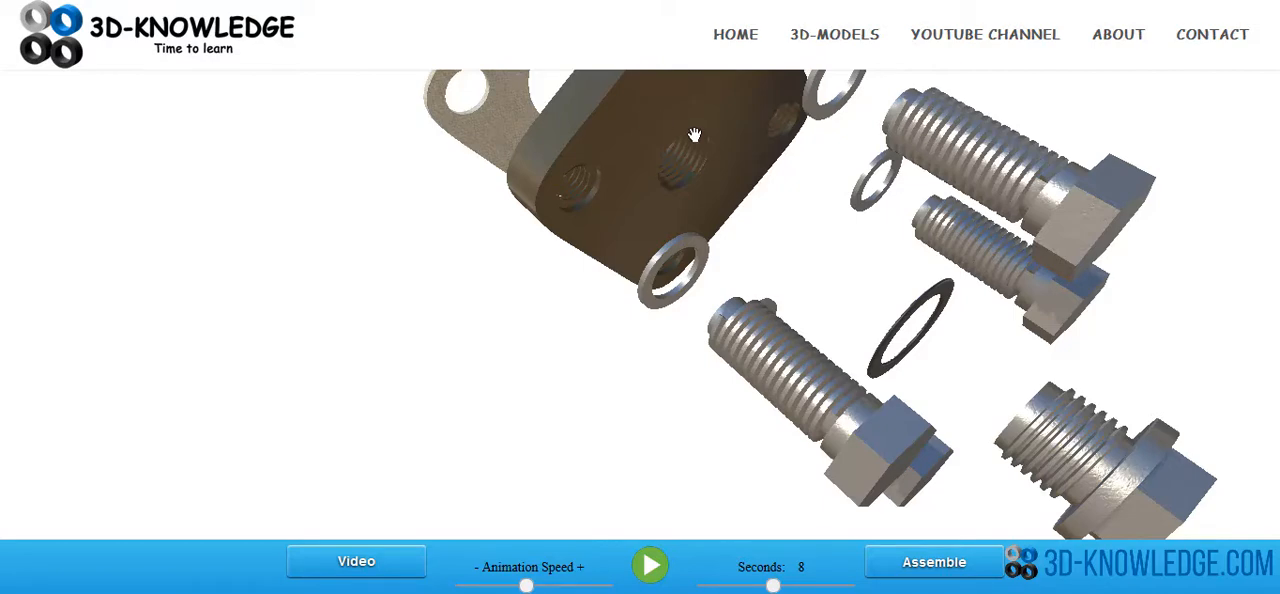
drag(693, 134, 893, 292)
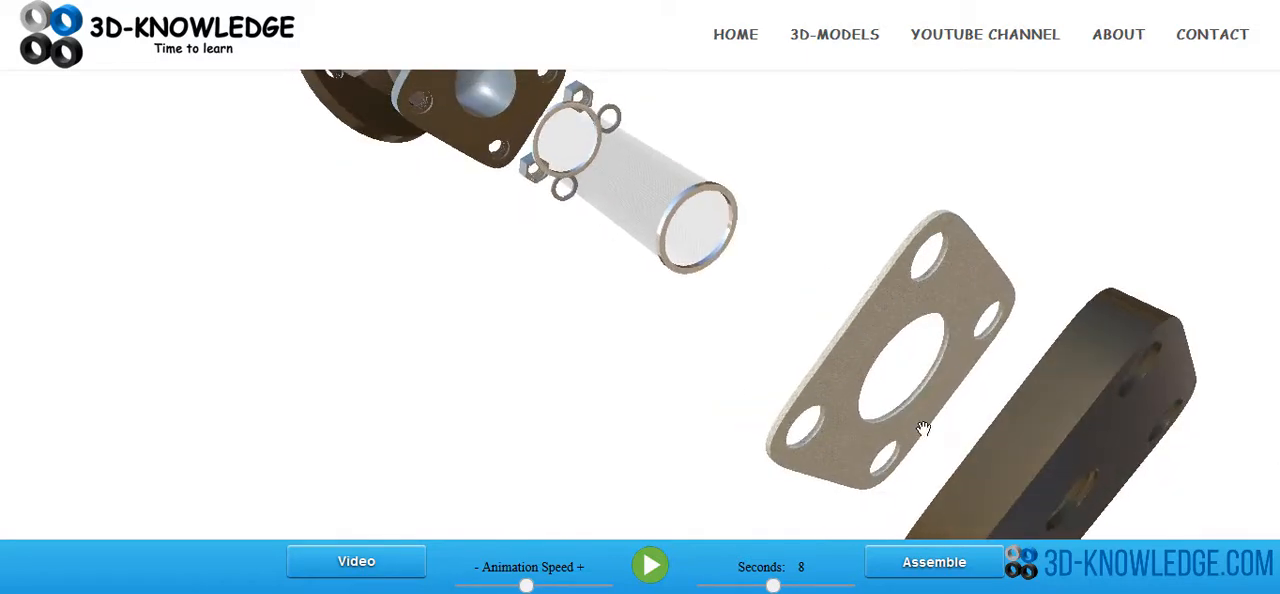
mouse_move(995, 282)
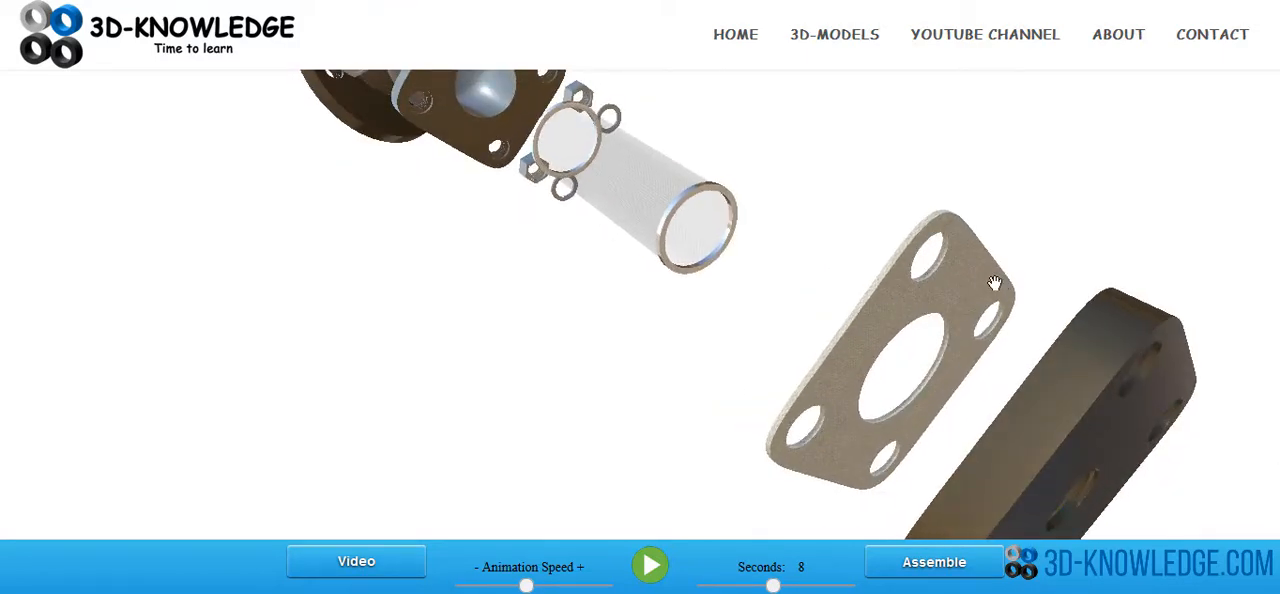
mouse_move(980, 318)
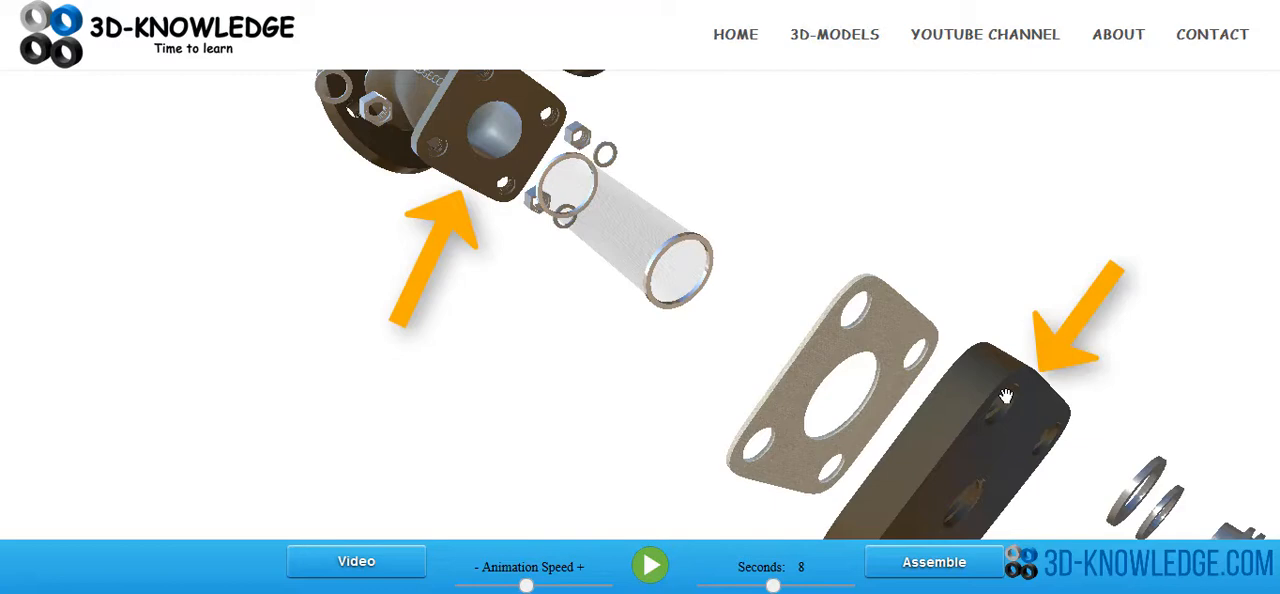
mouse_move(817, 300)
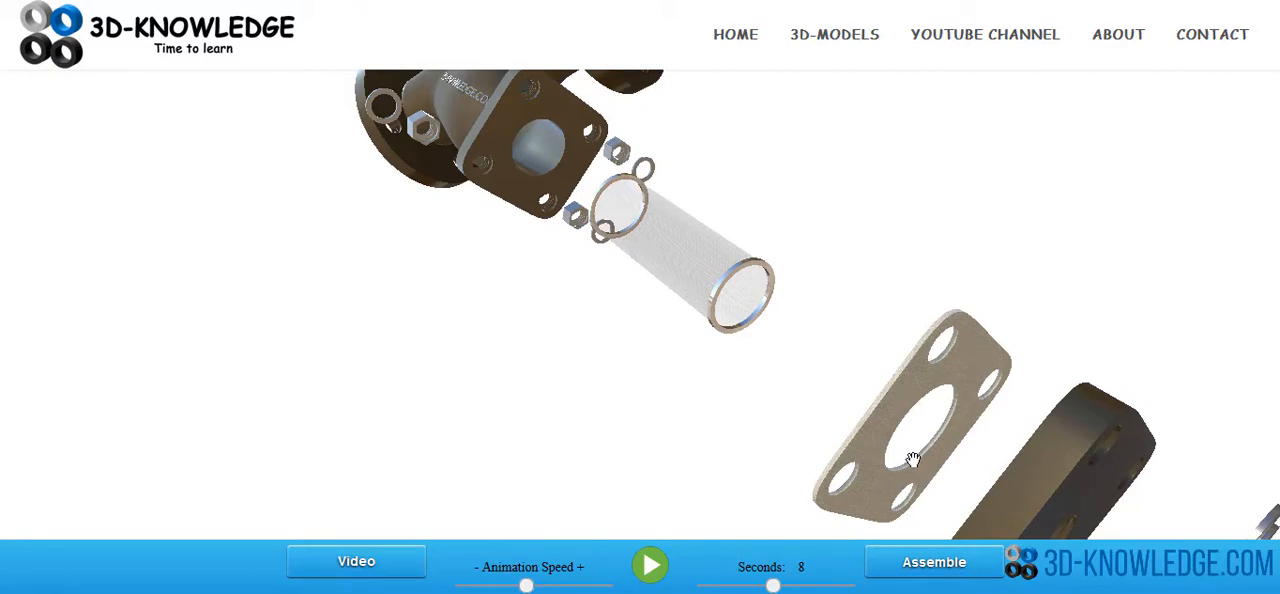
mouse_move(892, 430)
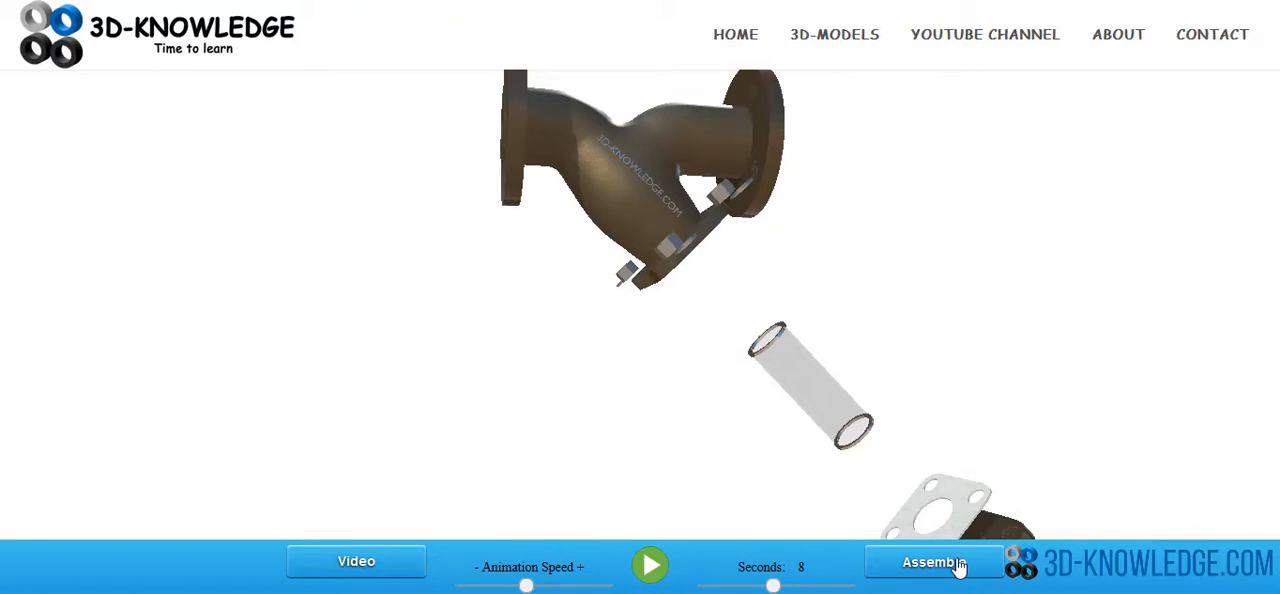
mouse_move(607, 247)
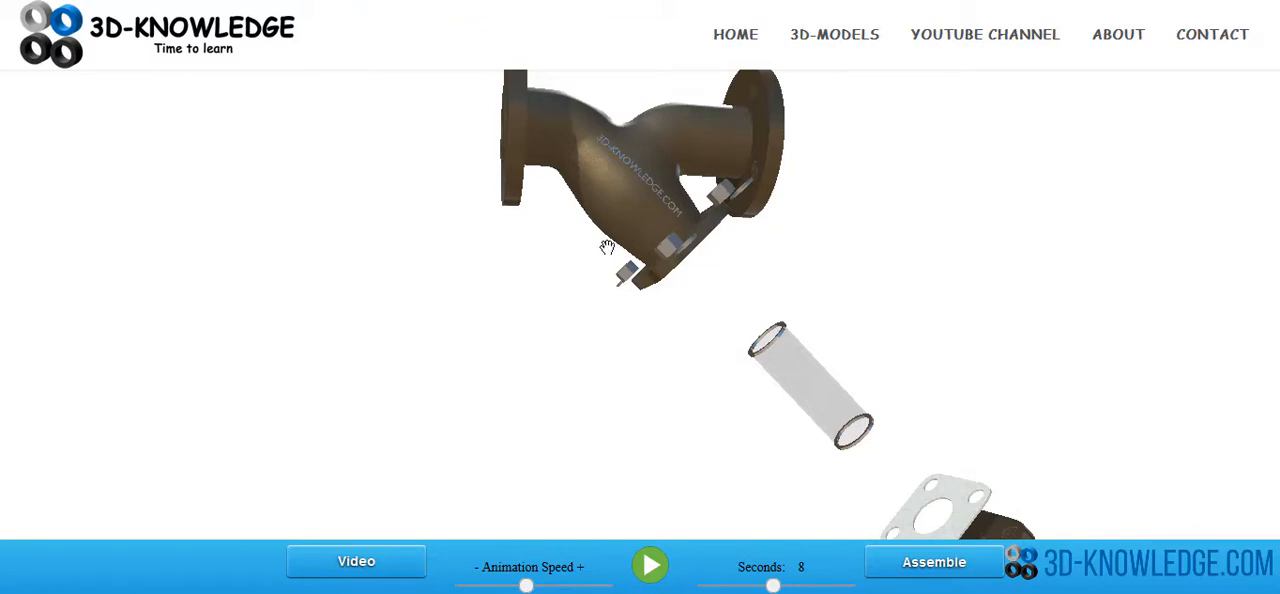
mouse_move(700, 143)
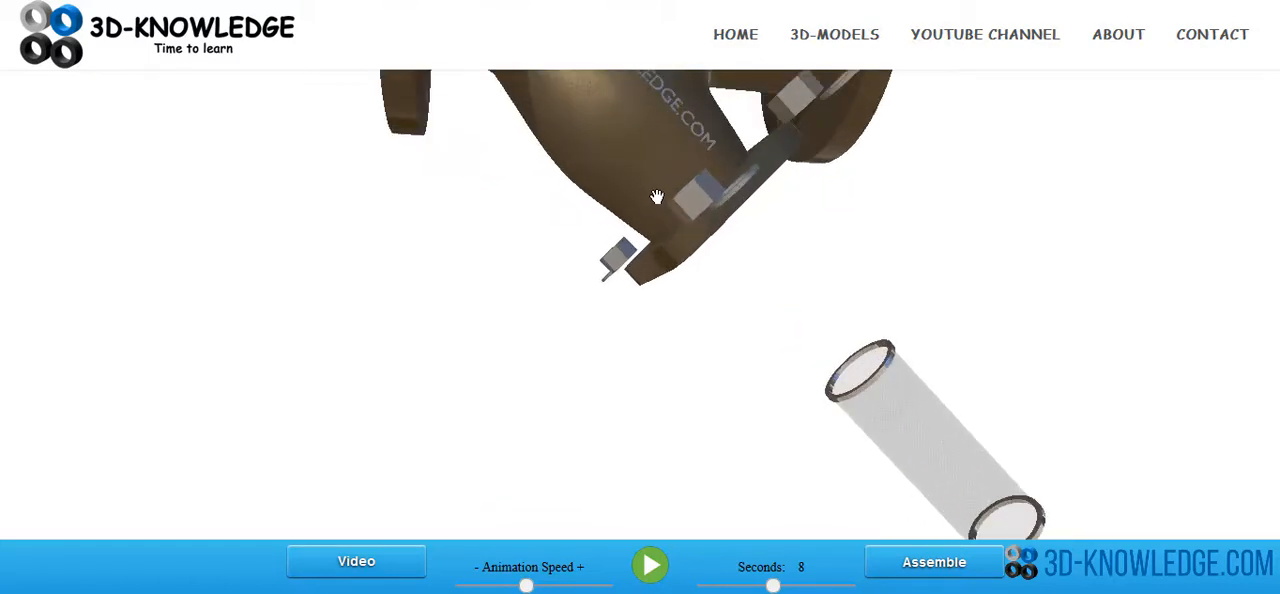
Reassemble the strainer and rotate it to face the bolted cover and drain plug
click(933, 561)
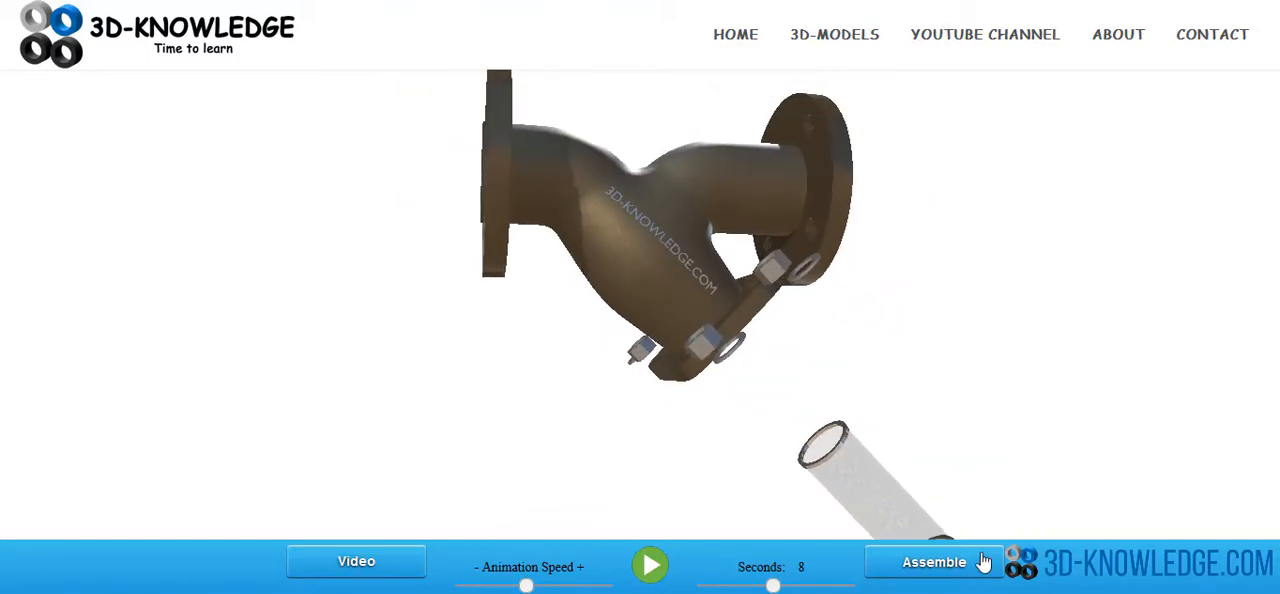
click(934, 561)
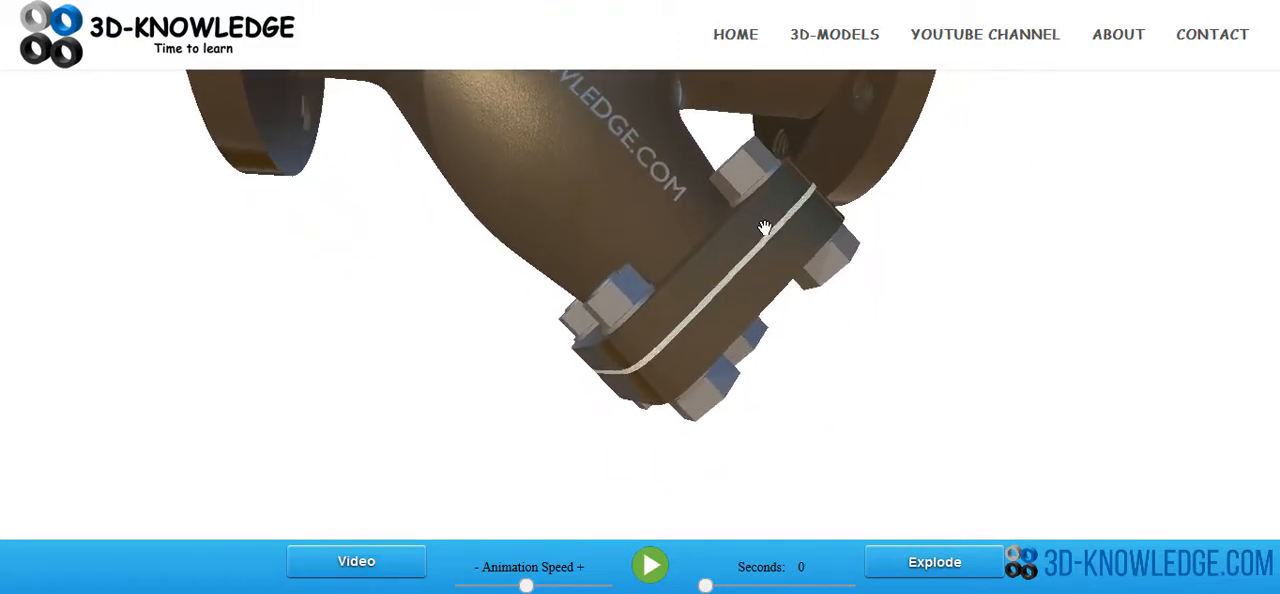
mouse_move(780, 225)
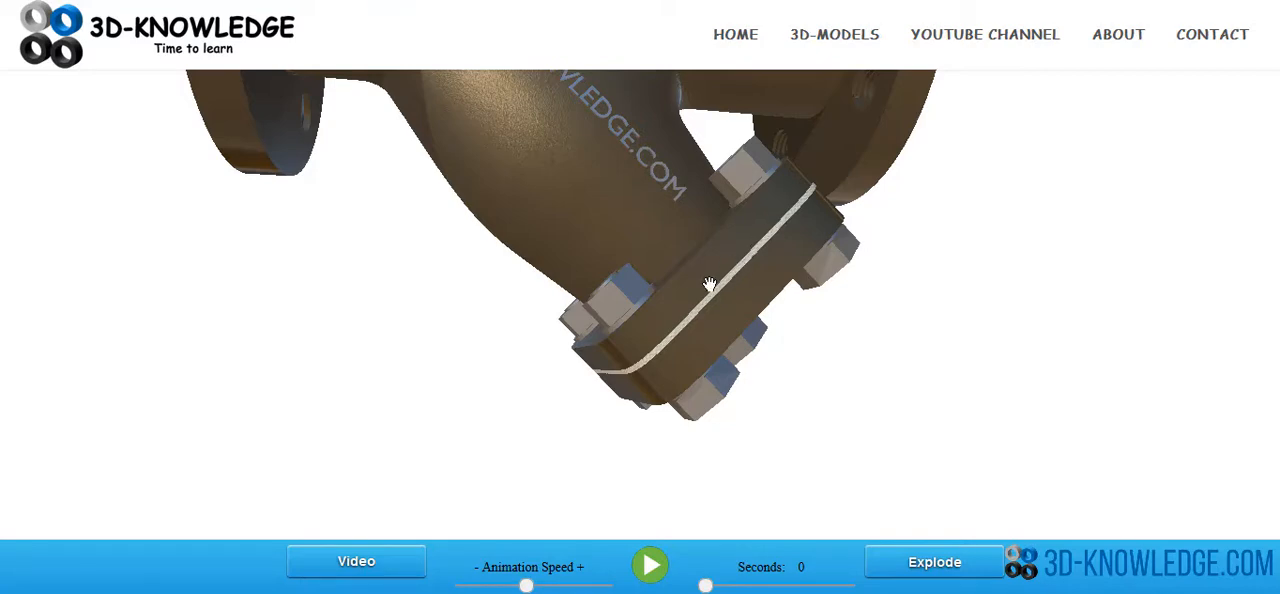
mouse_move(758, 318)
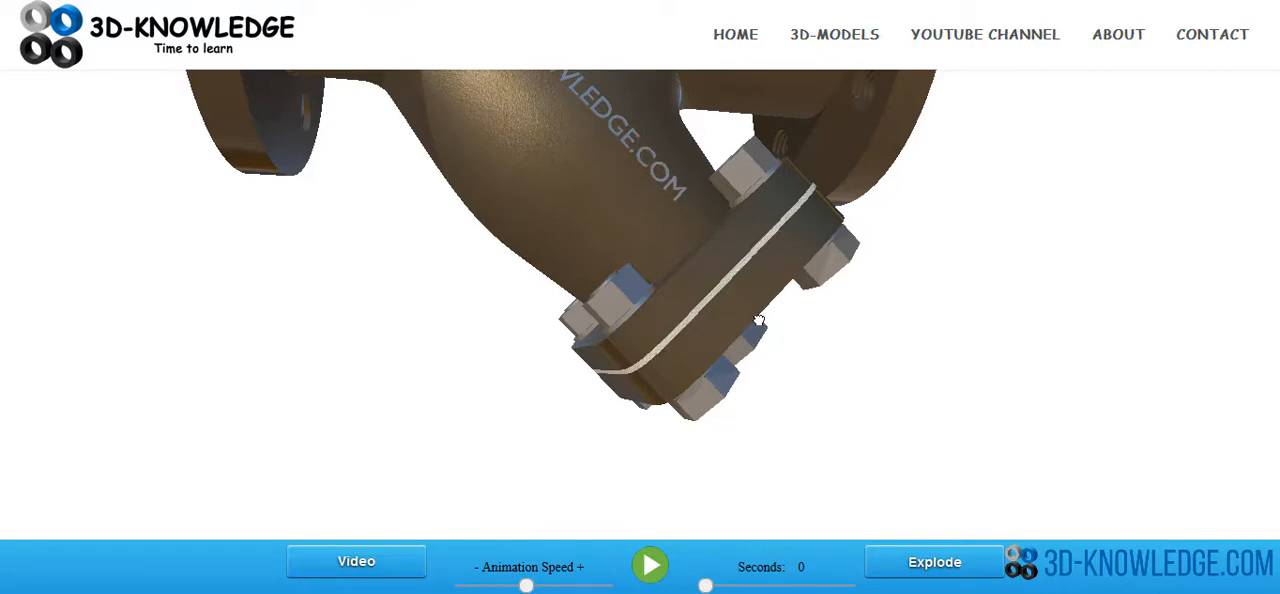
drag(760, 320, 642, 282)
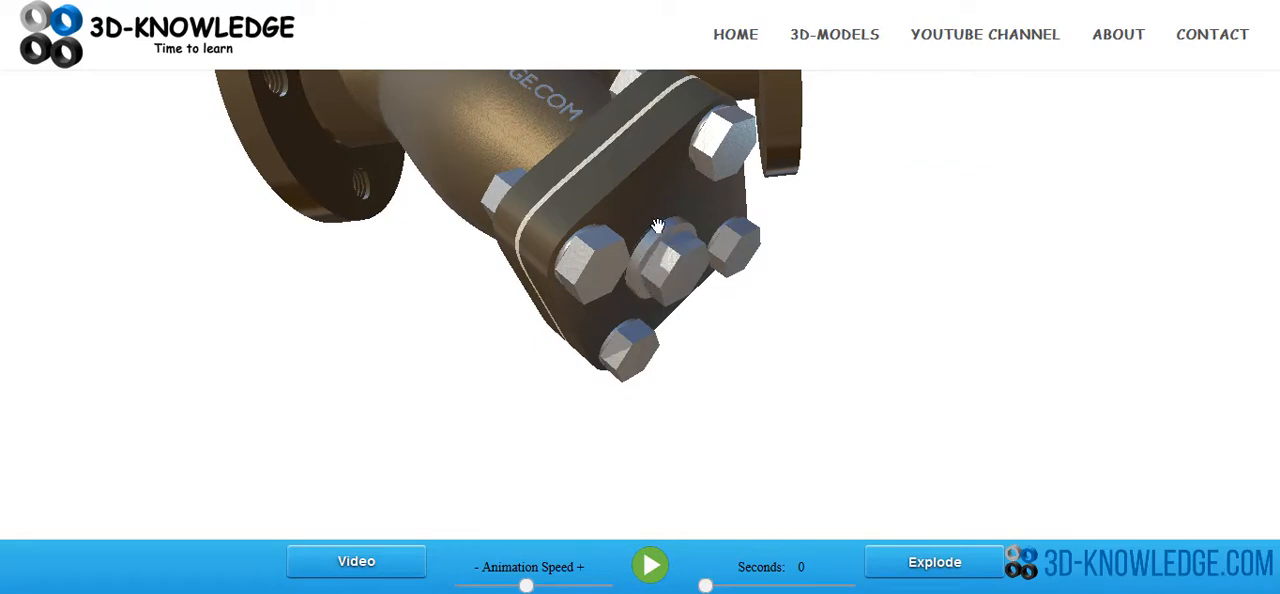
mouse_move(665, 262)
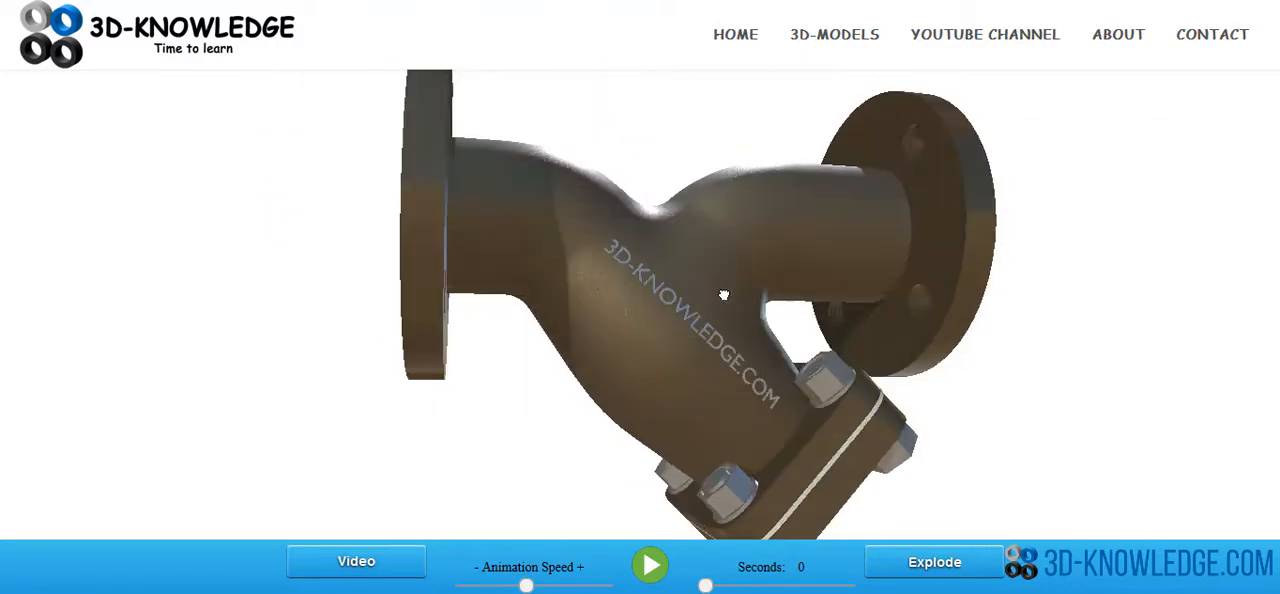
Orbit the reassembled strainer back to a centered front view
drag(724, 294, 718, 262)
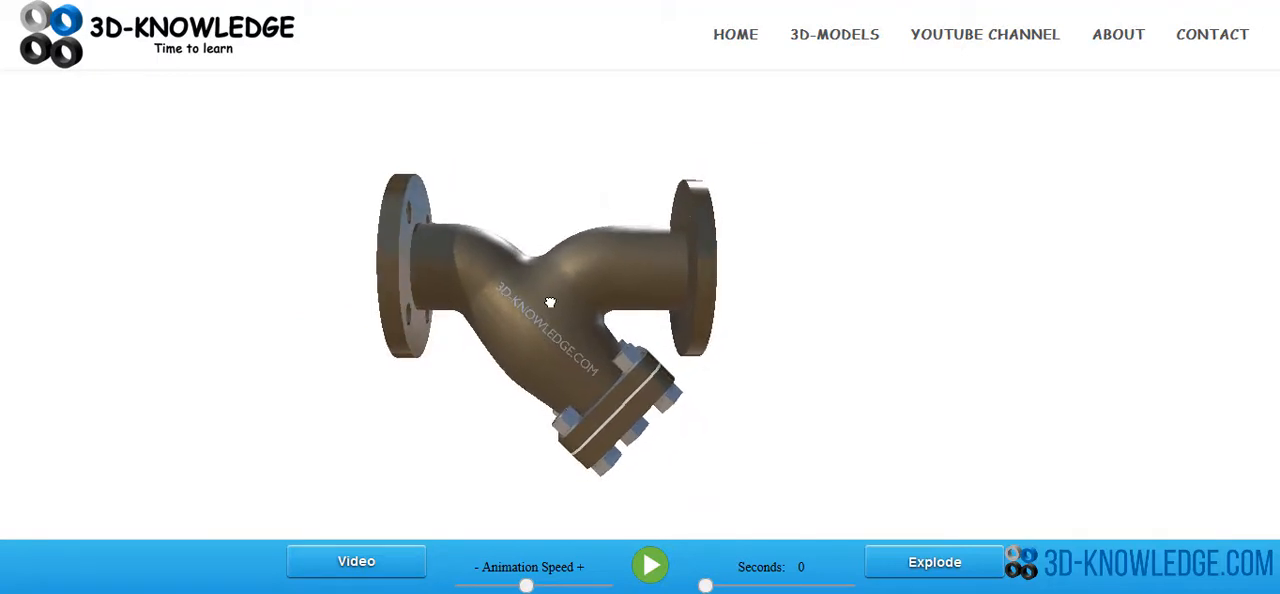
mouse_move(549, 301)
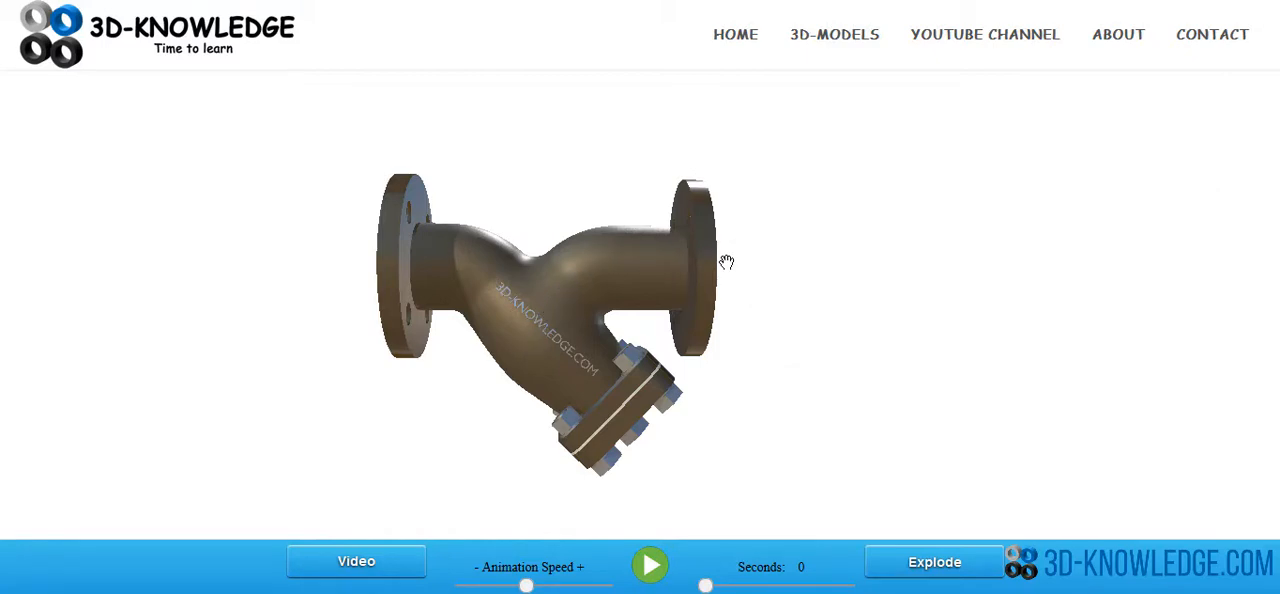
mouse_move(545, 172)
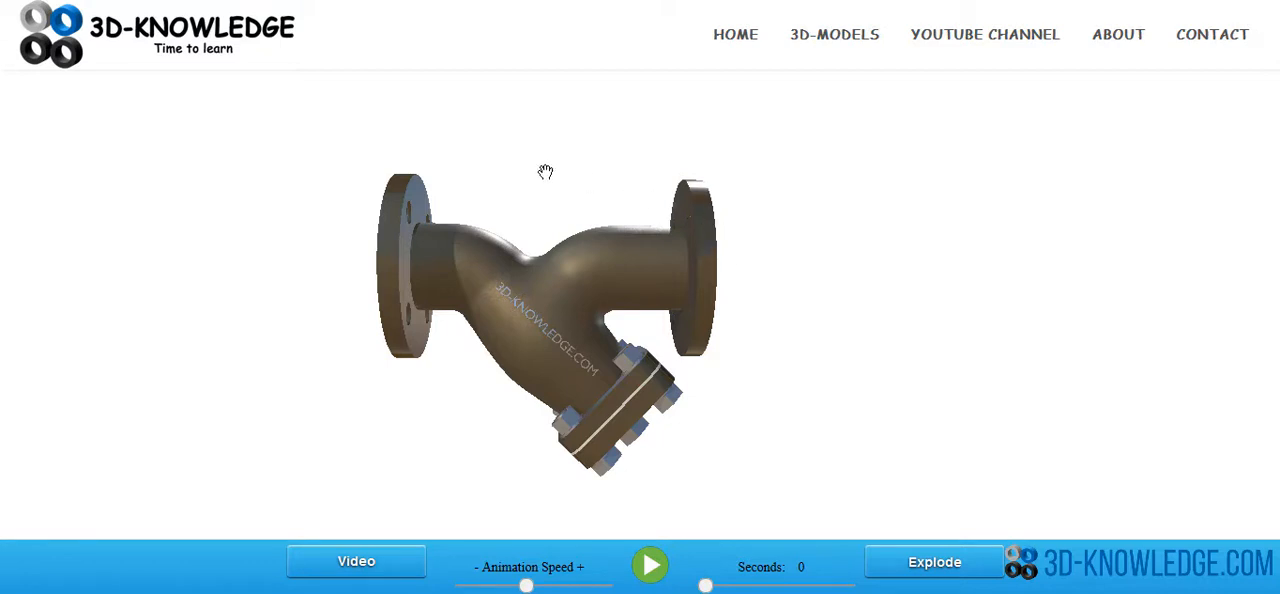
mouse_move(689, 394)
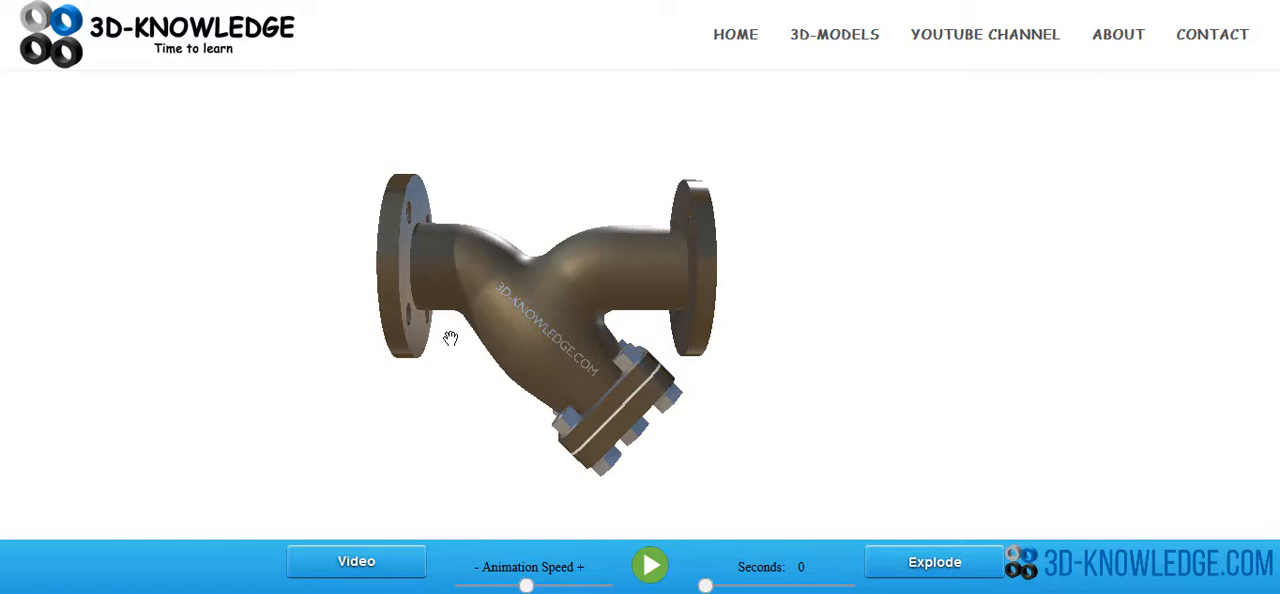
mouse_move(600, 398)
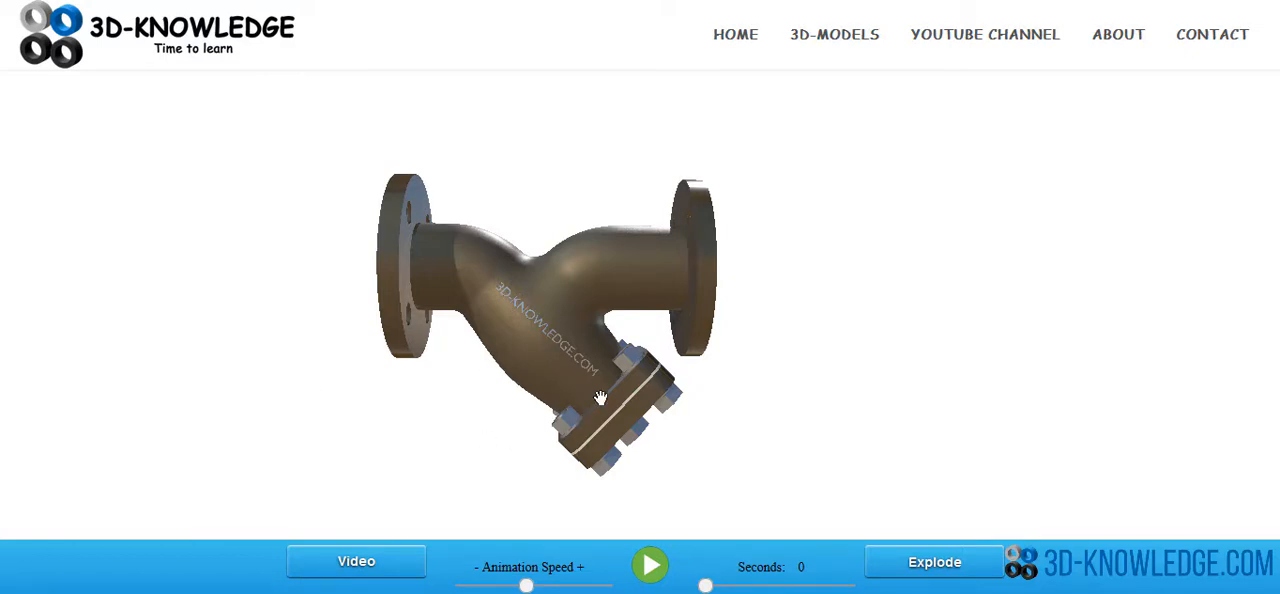
mouse_move(743, 268)
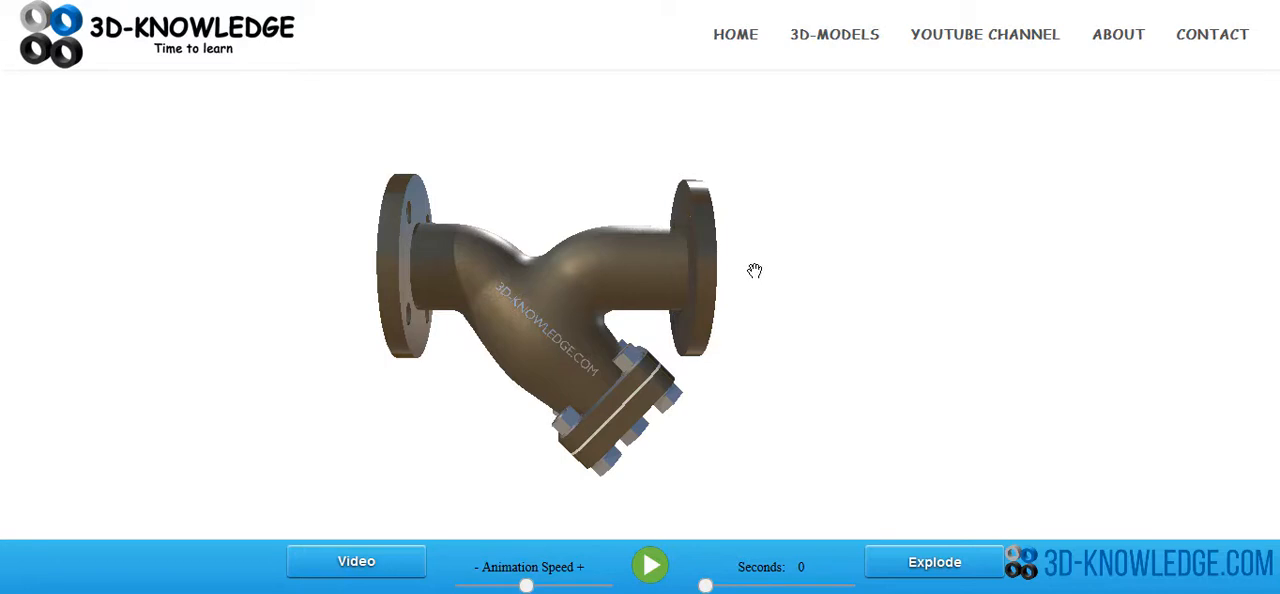
mouse_move(760, 283)
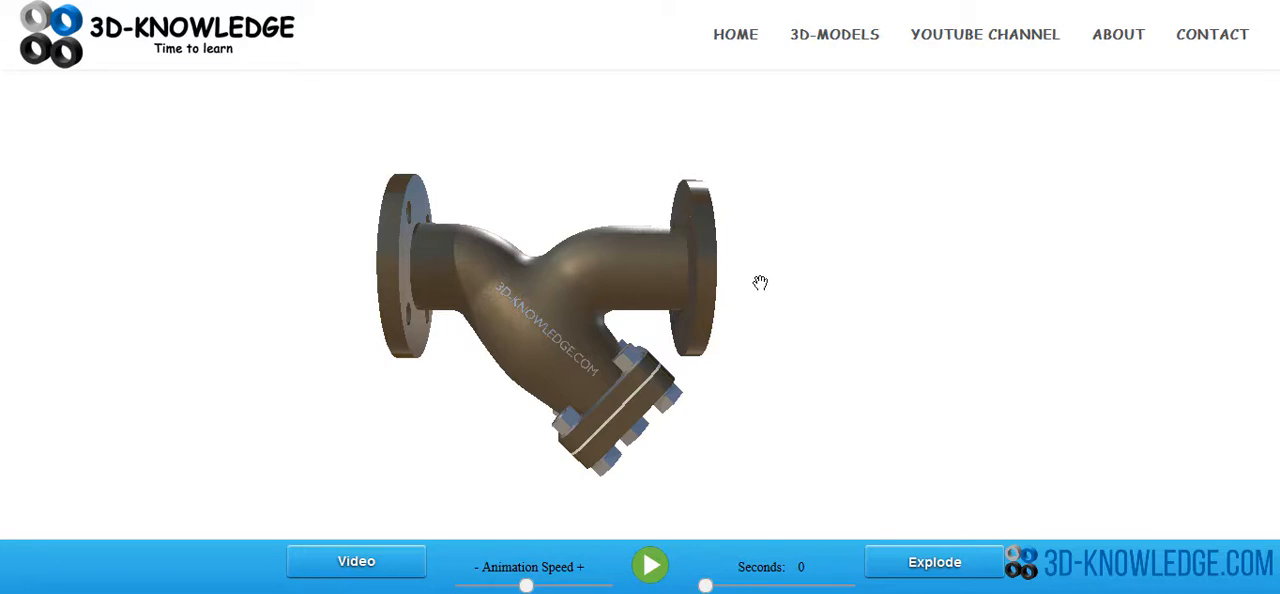
mouse_move(845, 324)
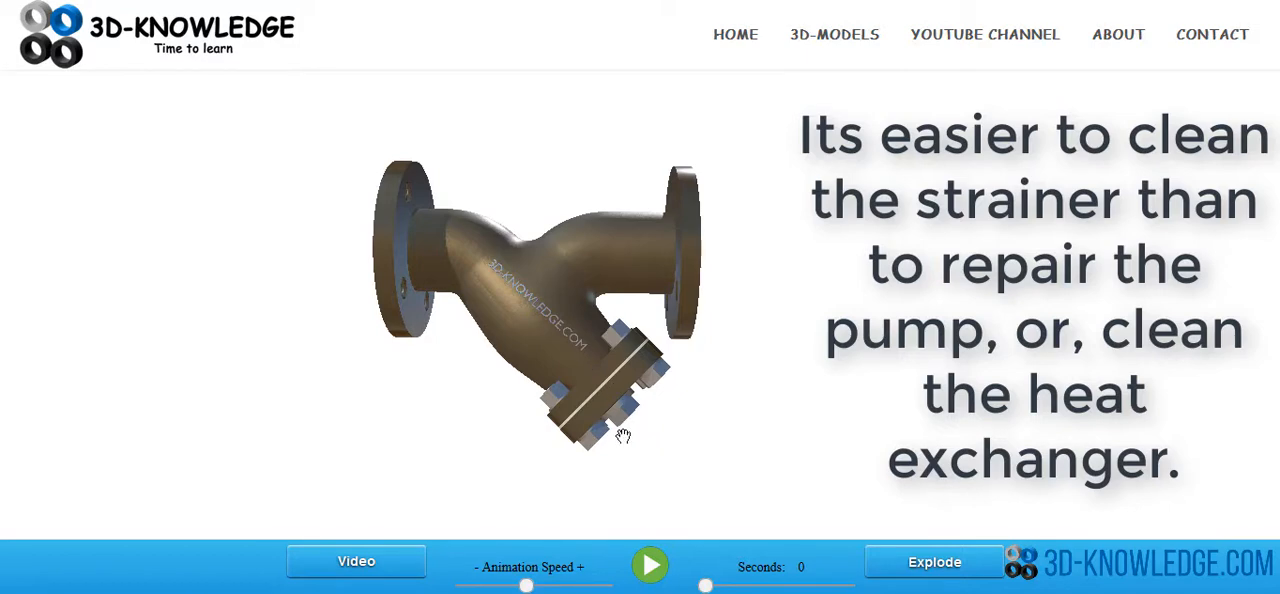
Play the strainer disassembly animation
click(650, 566)
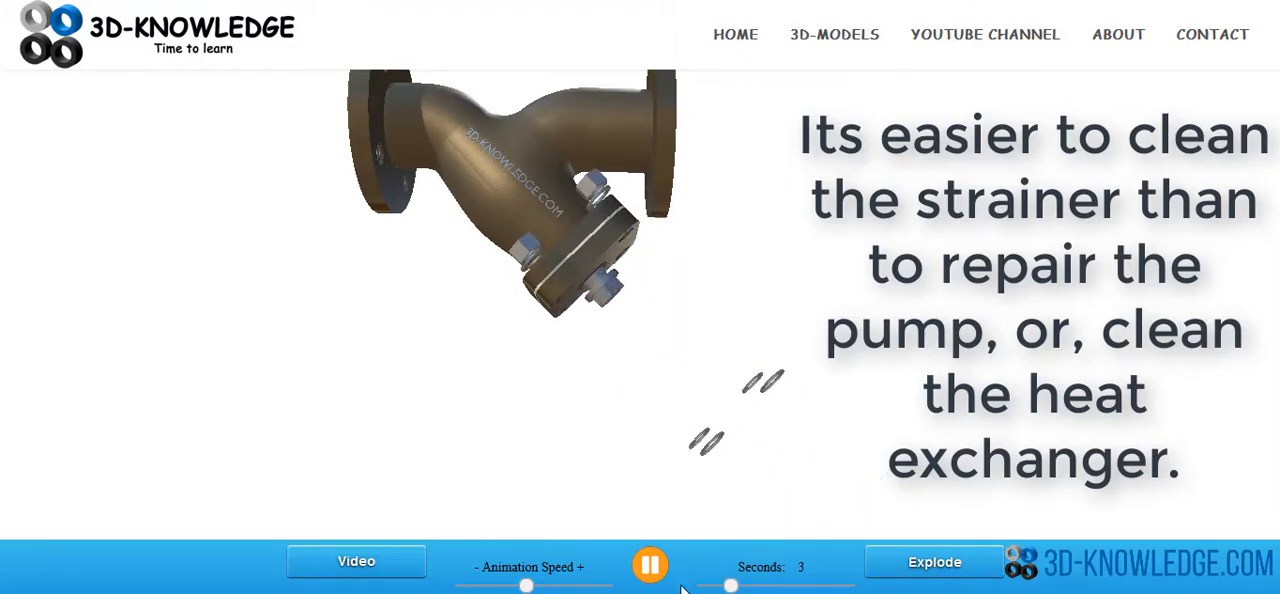
Pause the animation once the bolts and cover plate come off
click(650, 566)
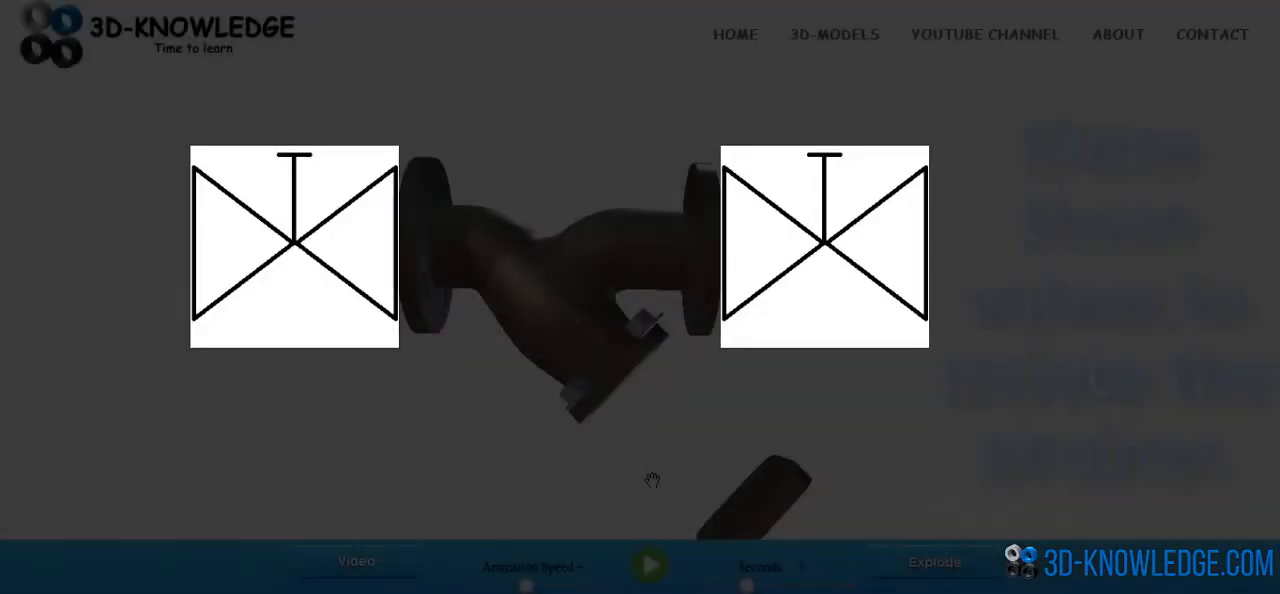
Use the bottom toolbar controls, then select the detached cover plate
click(649, 566)
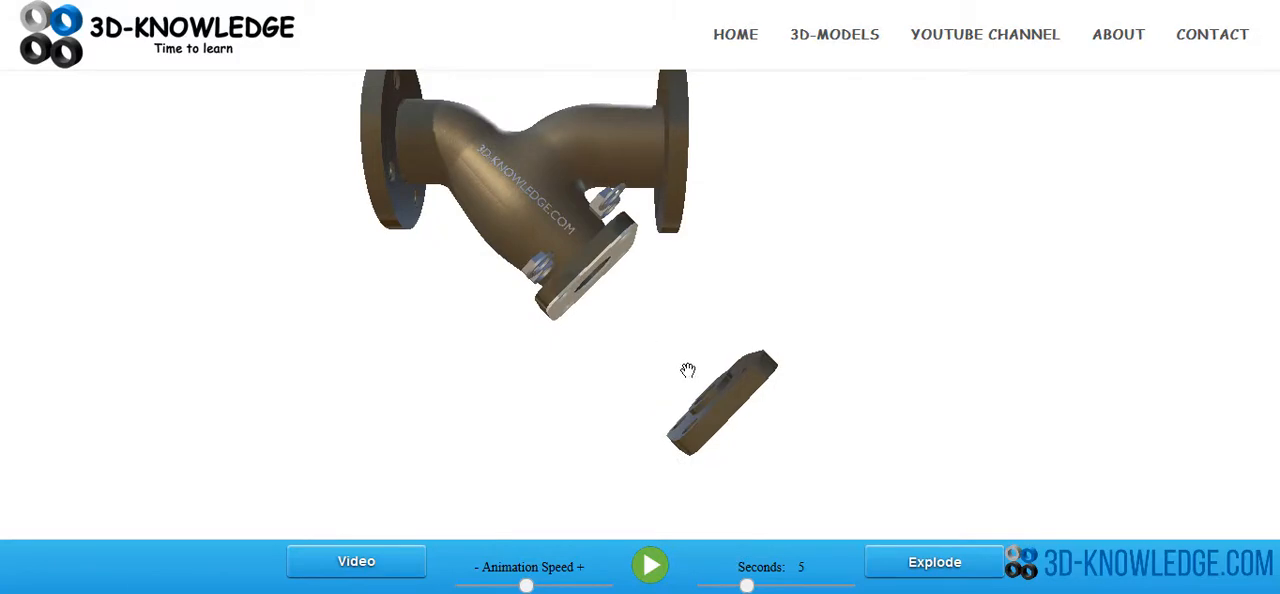
click(932, 561)
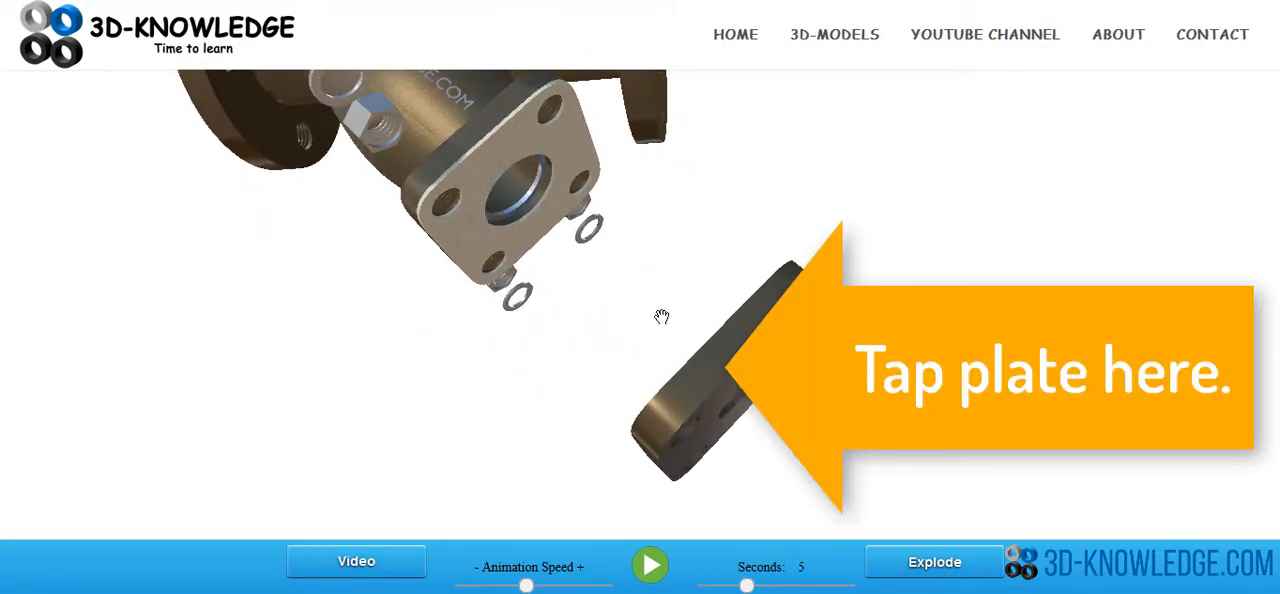
click(710, 400)
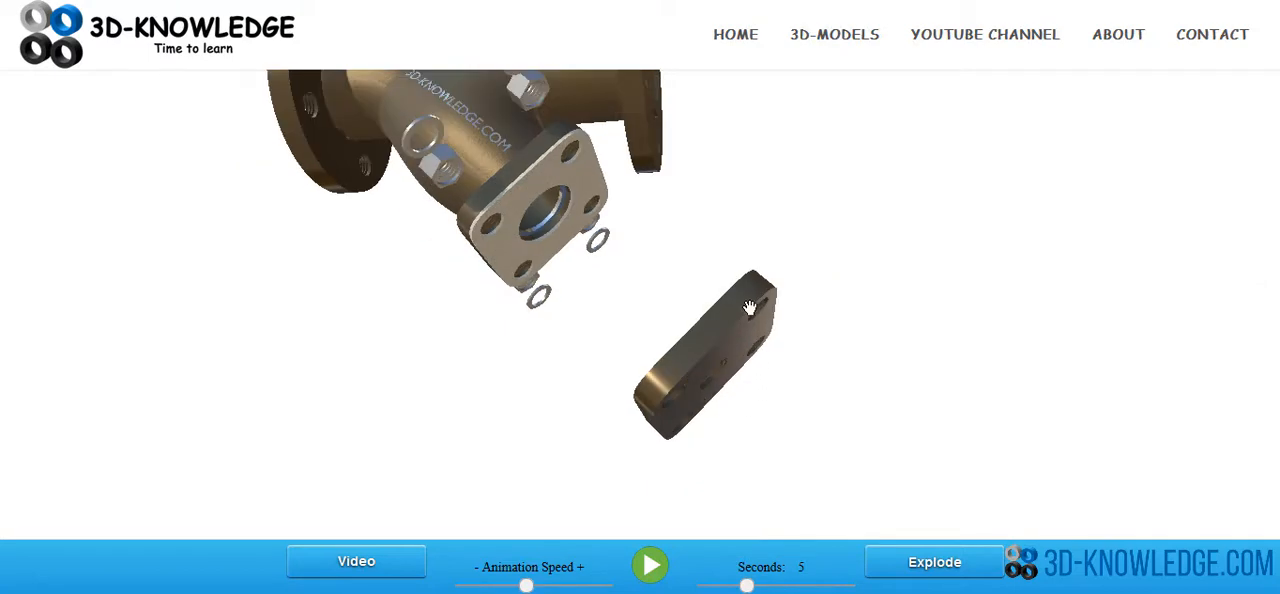
mouse_move(665, 402)
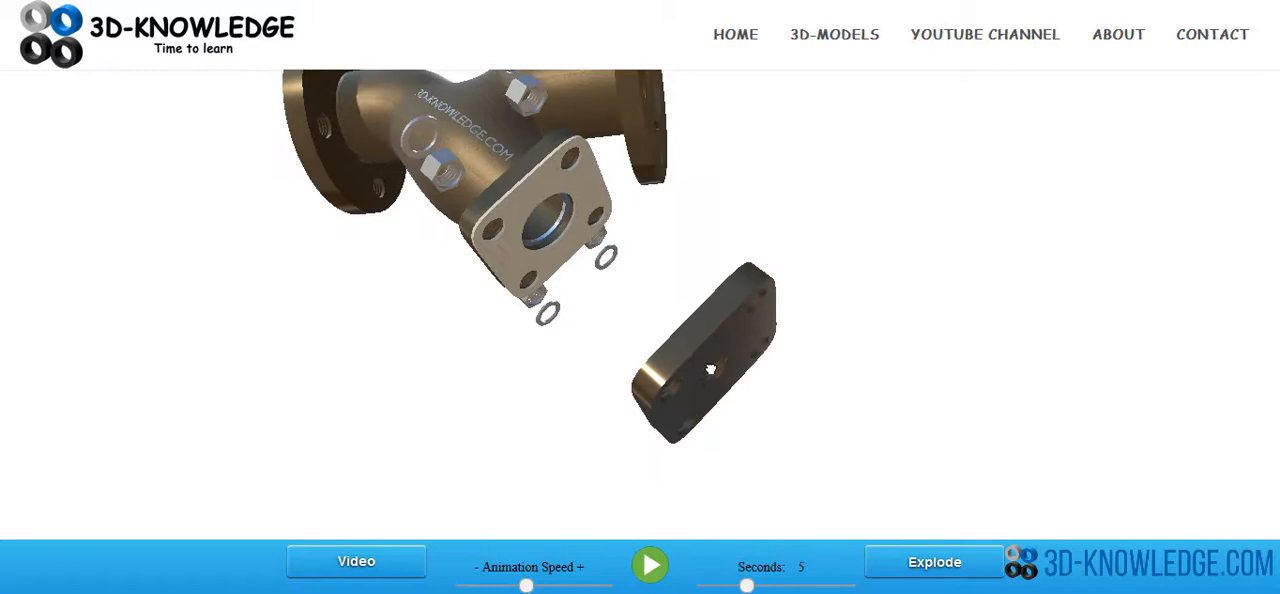
Turn the cover plate face-on, zoom out, and orbit to a three-quarter view
drag(712, 370, 617, 288)
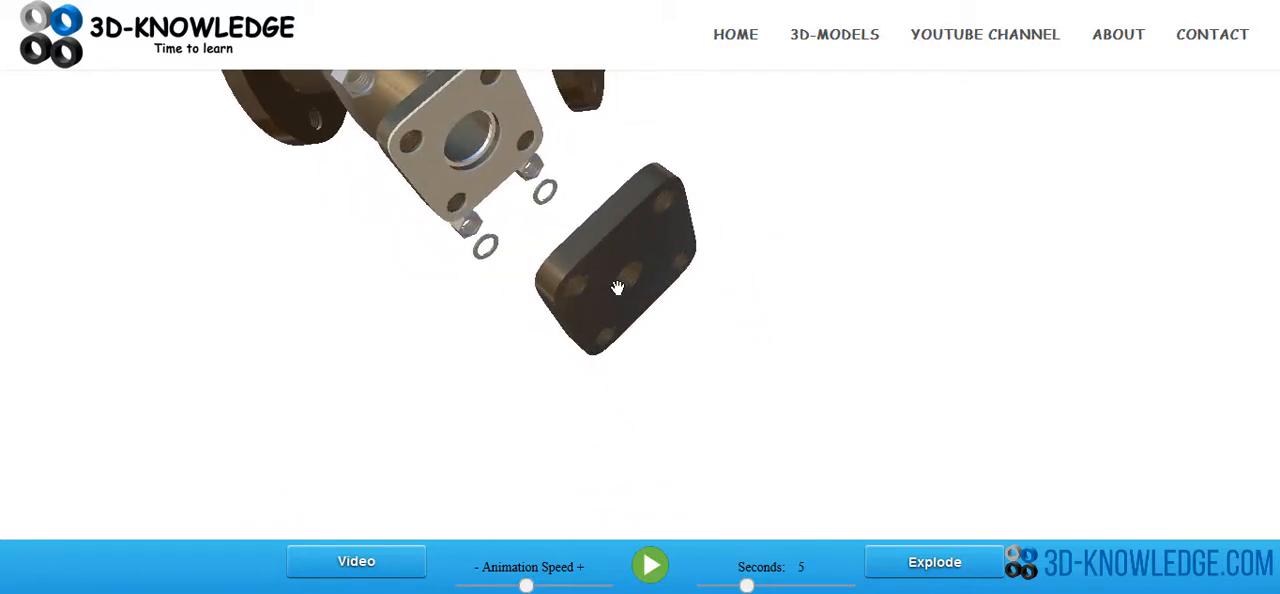
mouse_move(630, 269)
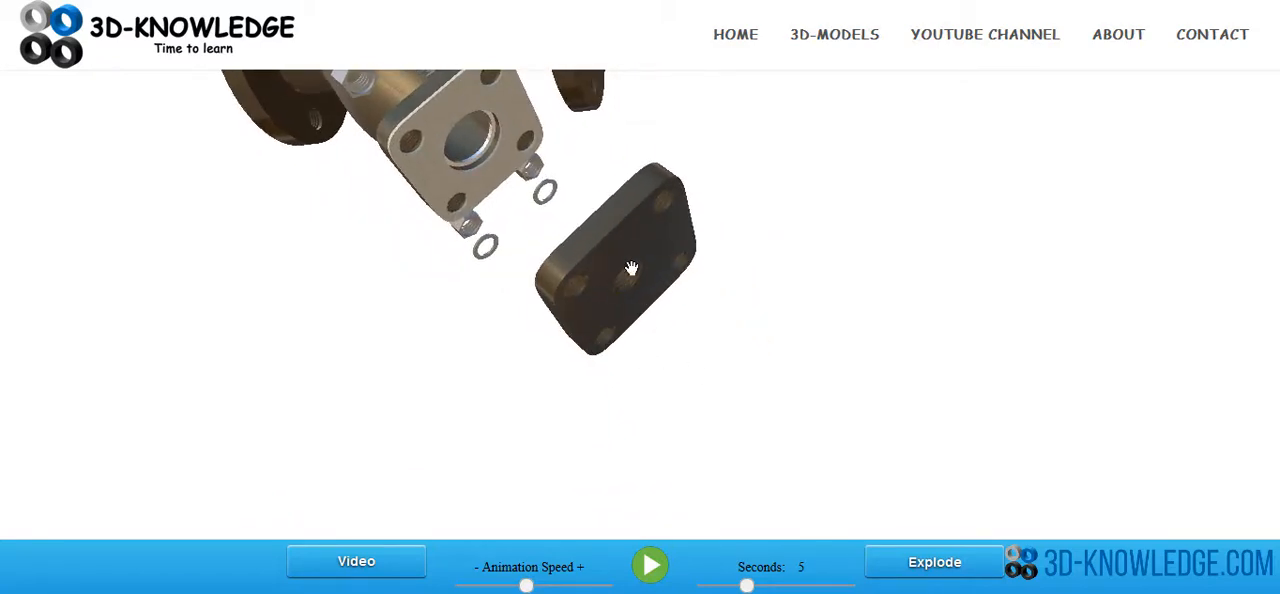
drag(630, 267, 626, 249)
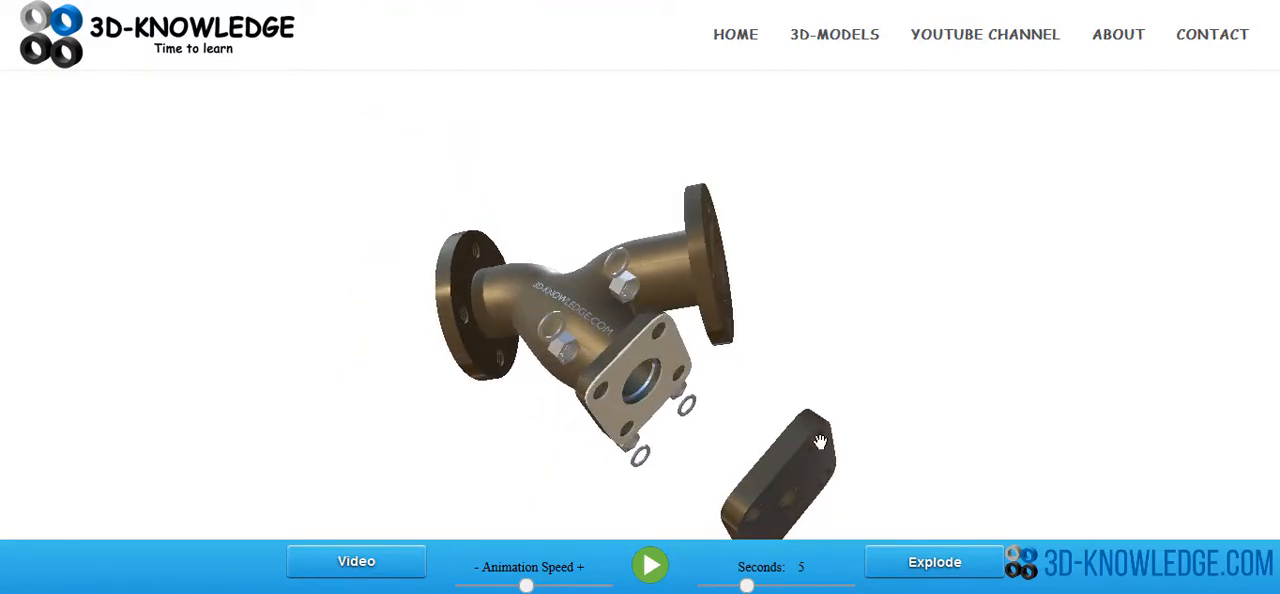
drag(818, 442, 772, 412)
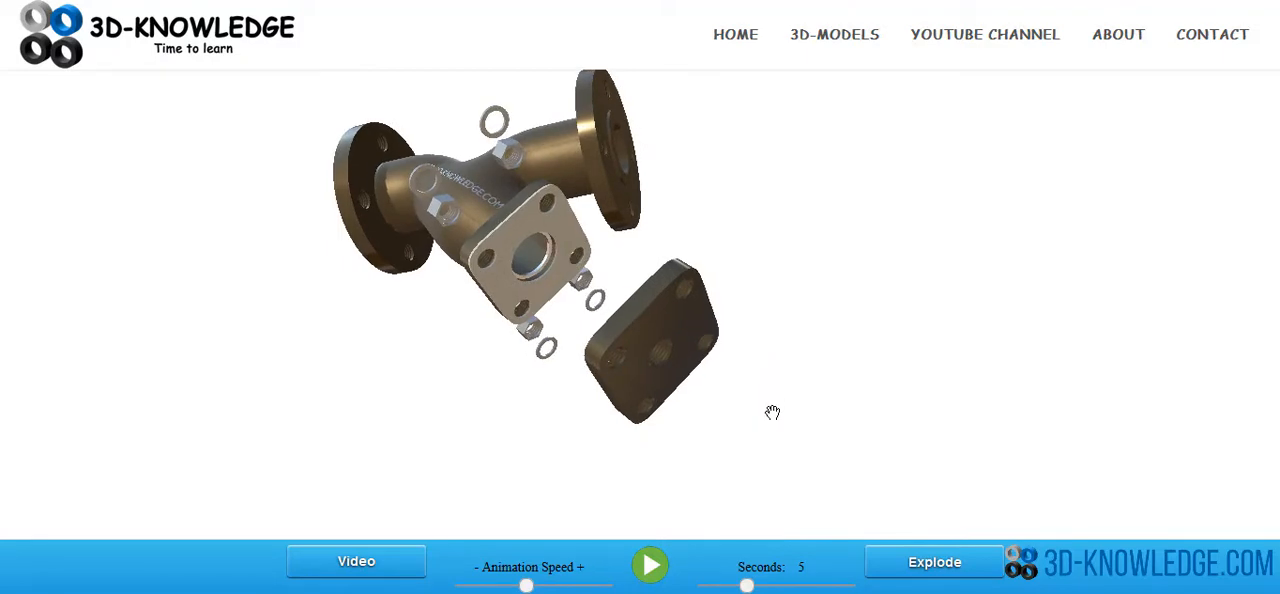
mouse_move(762, 414)
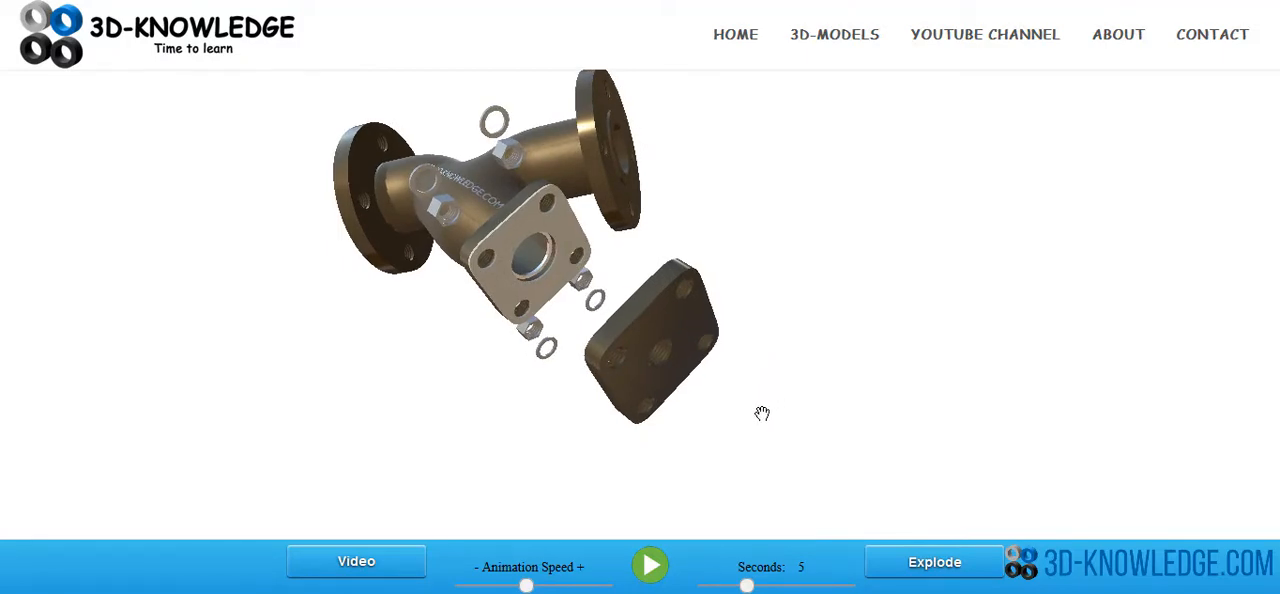
mouse_move(642, 222)
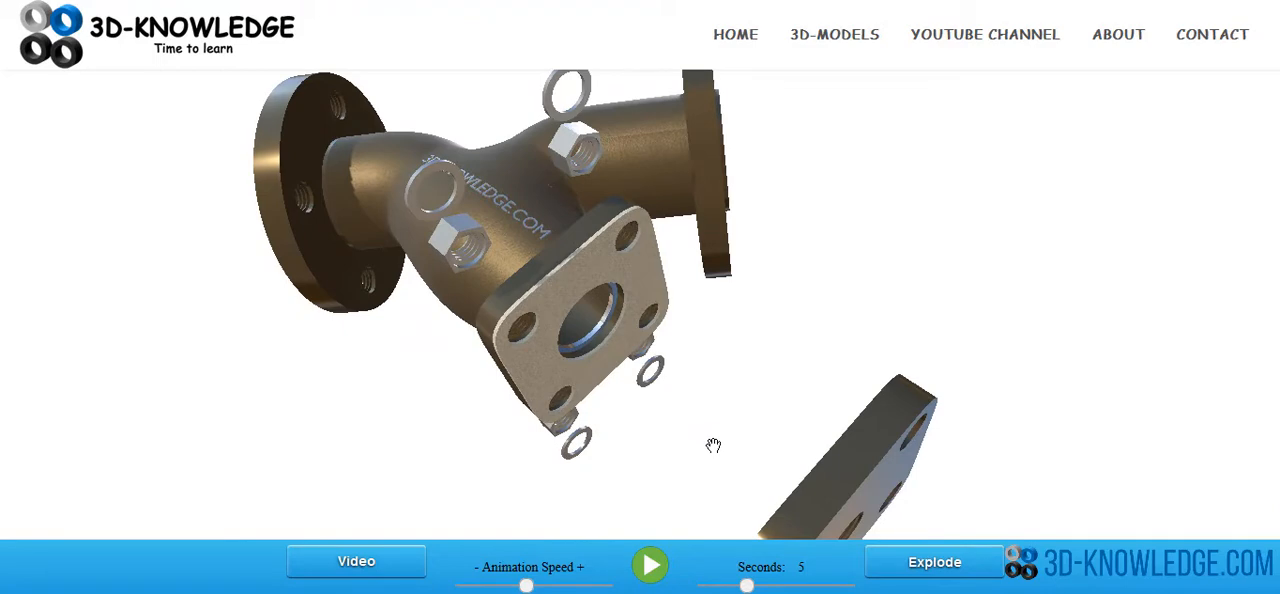
mouse_move(726, 298)
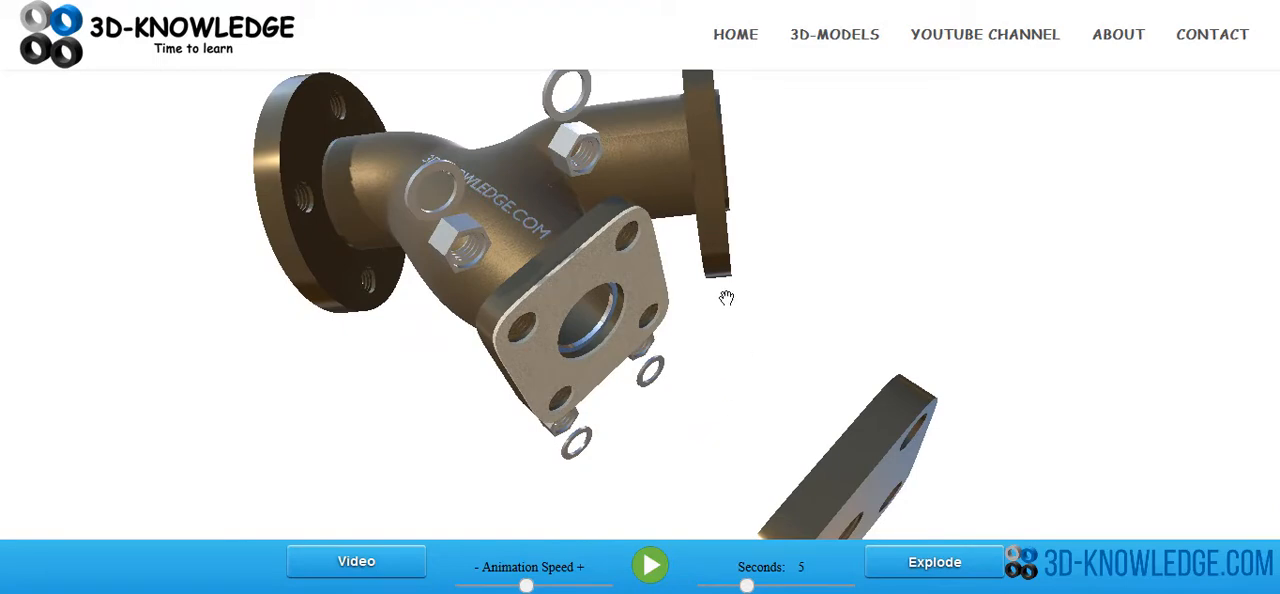
mouse_move(450, 363)
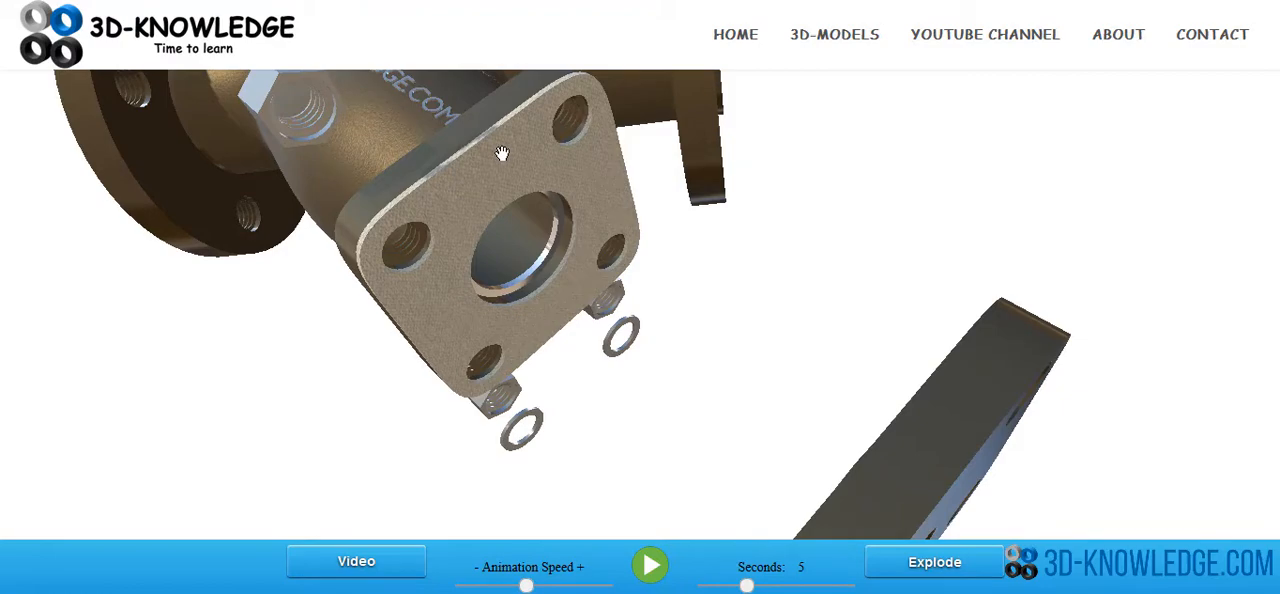
mouse_move(528, 150)
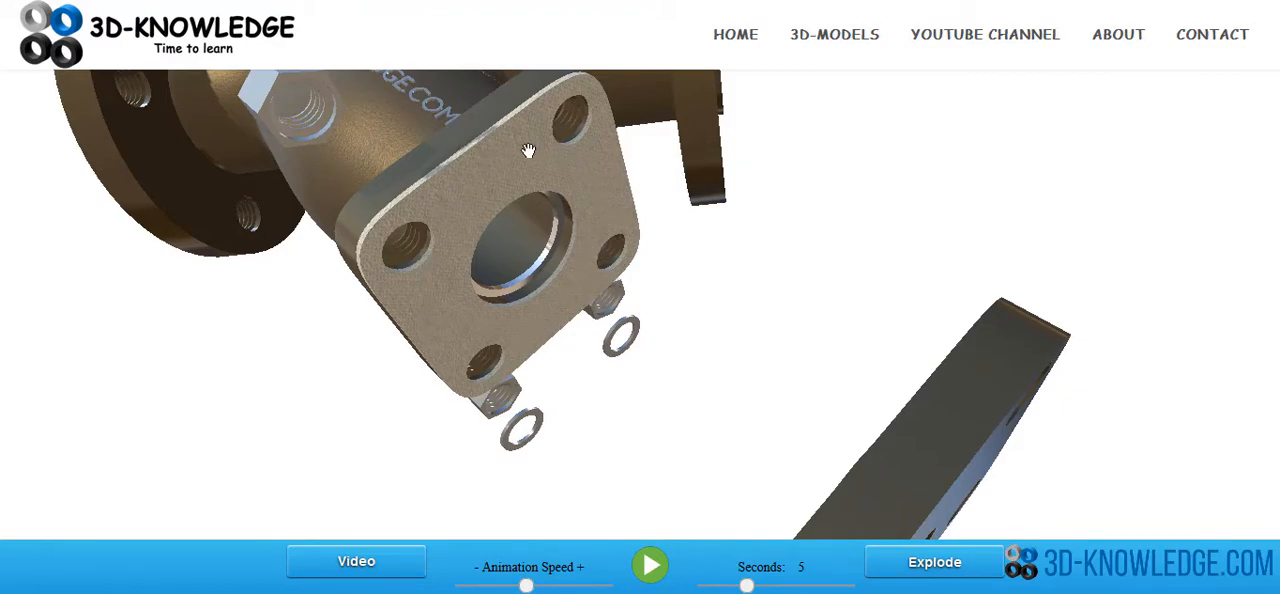
mouse_move(436, 276)
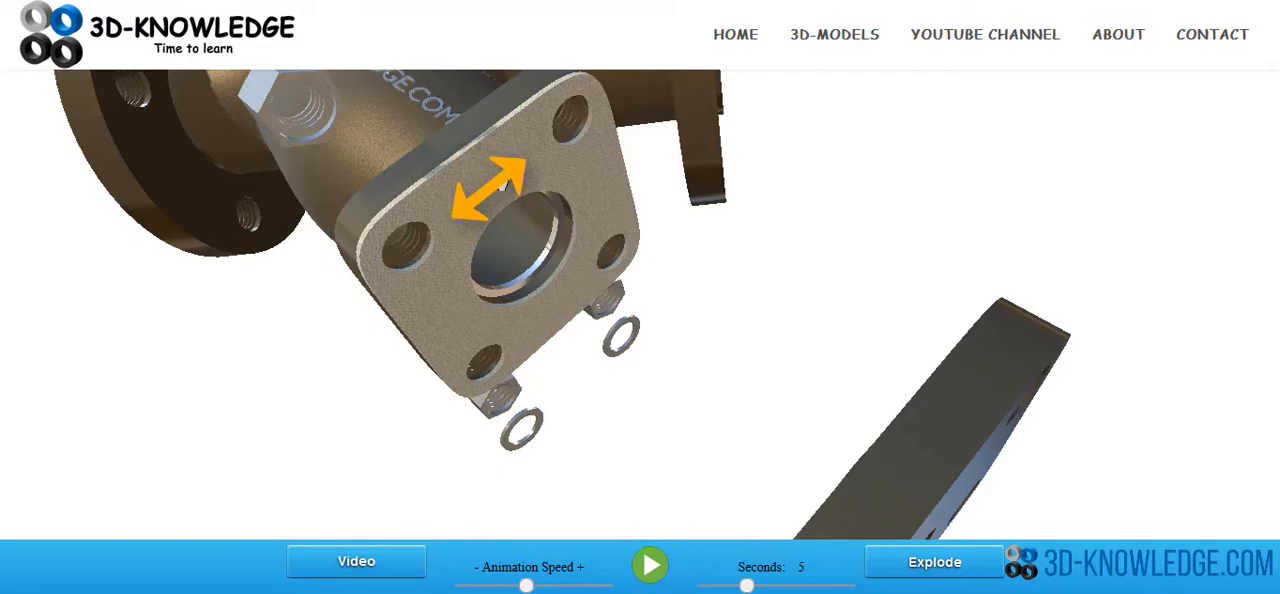
mouse_move(528, 165)
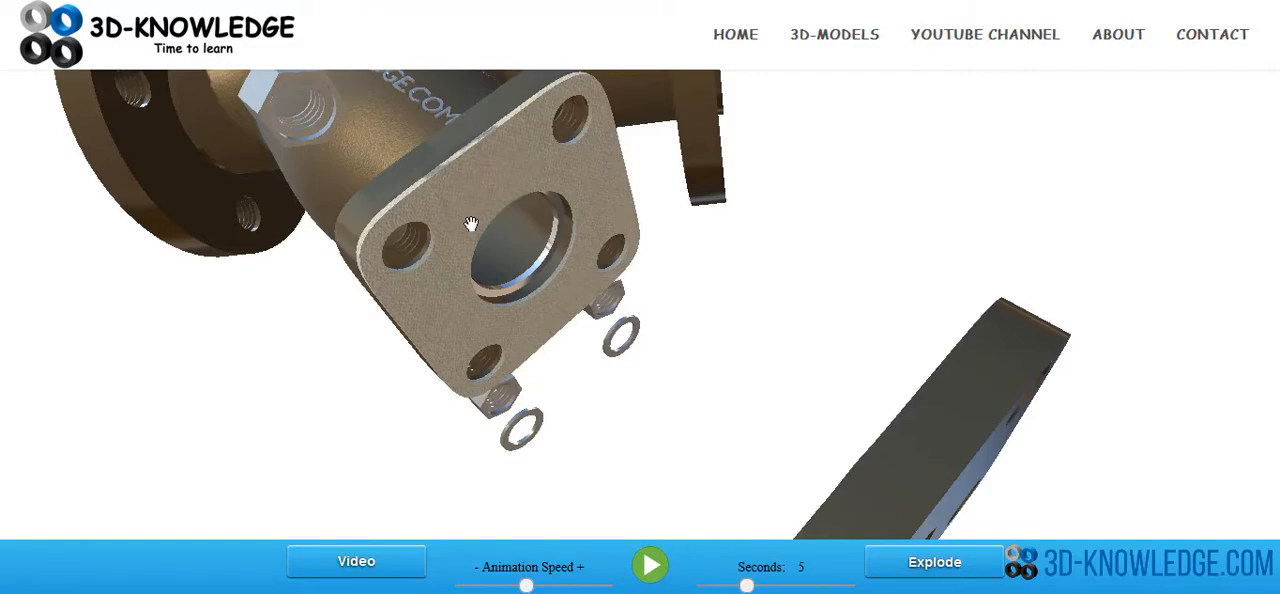
mouse_move(538, 160)
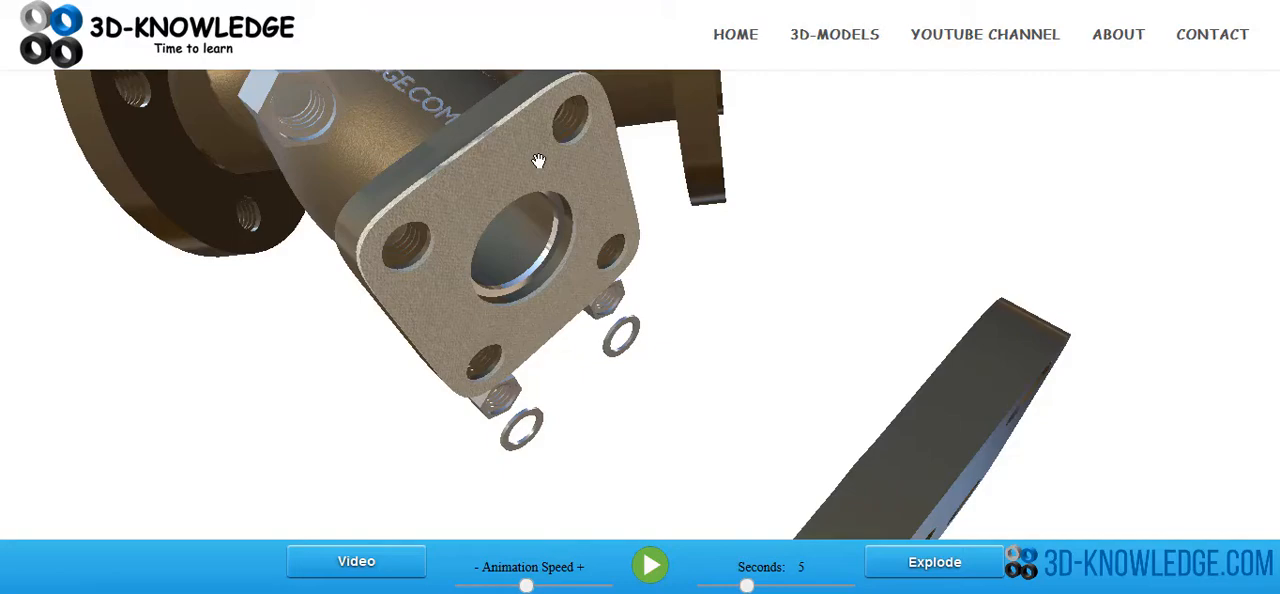
mouse_move(500, 216)
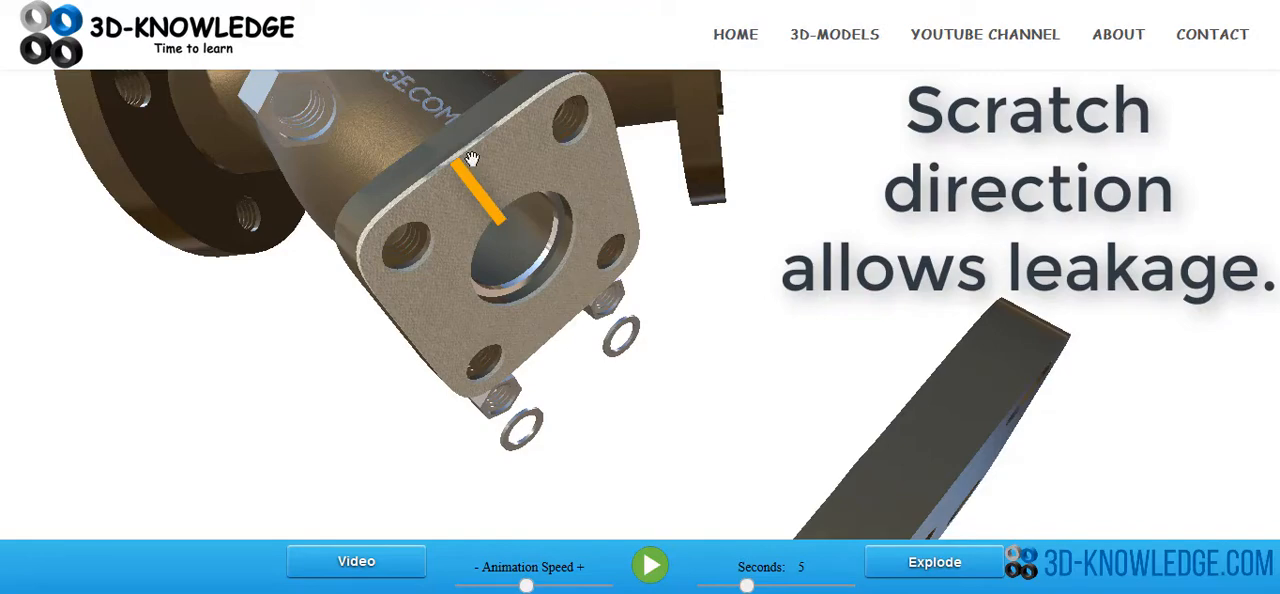
mouse_move(454, 153)
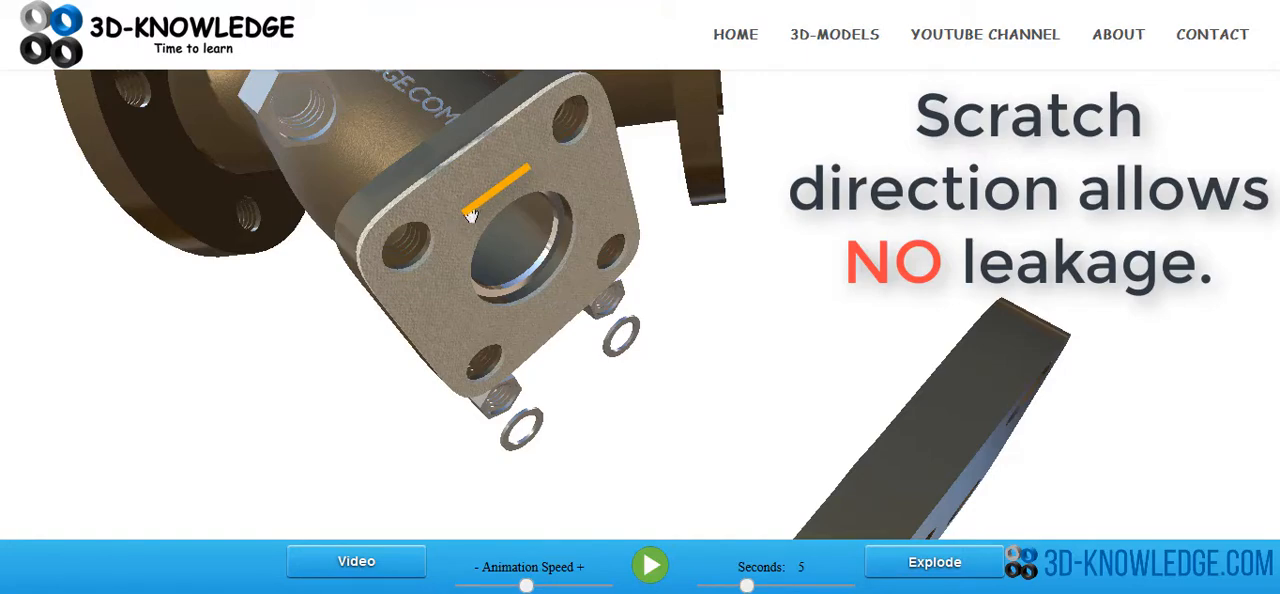
mouse_move(503, 248)
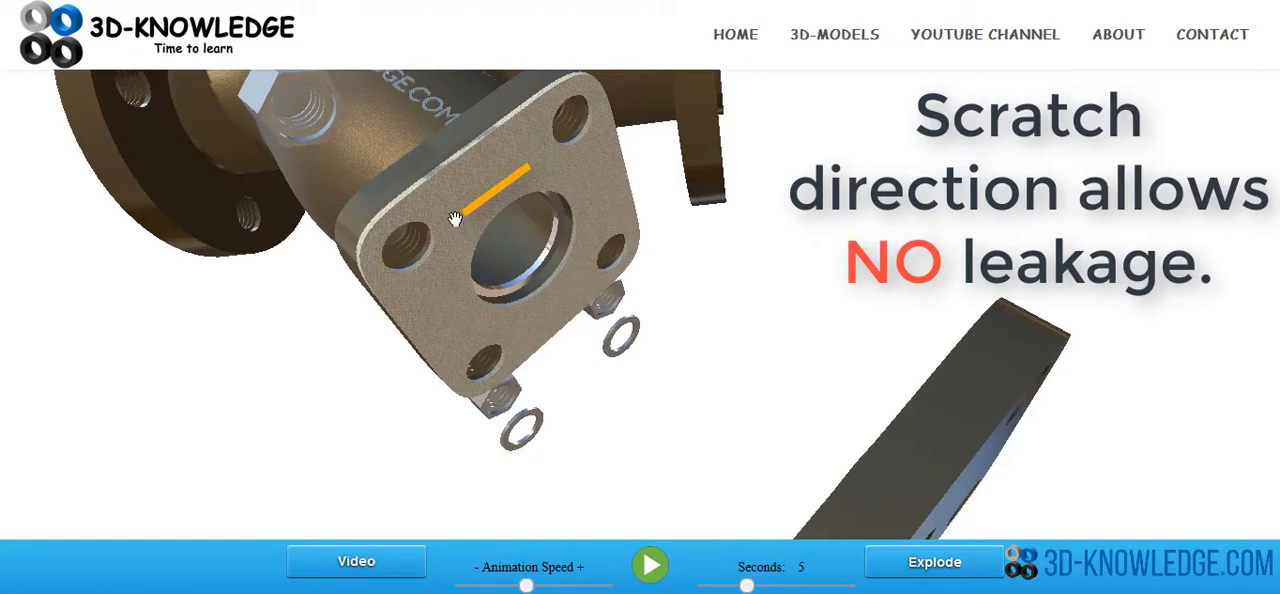
mouse_move(510, 188)
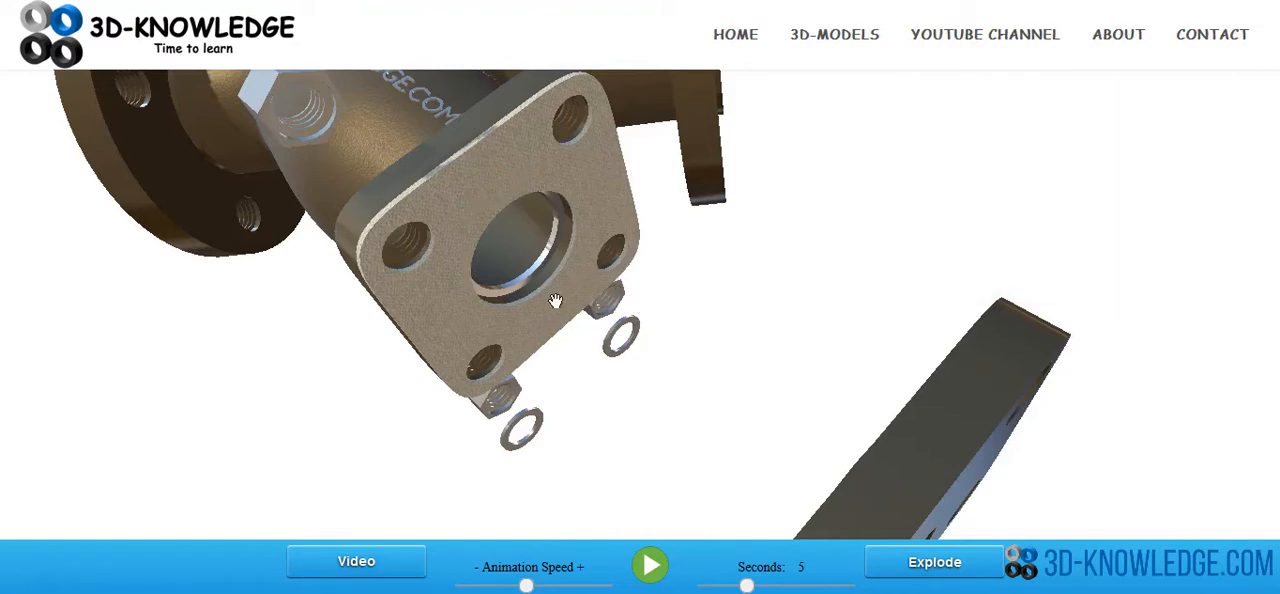
mouse_move(593, 305)
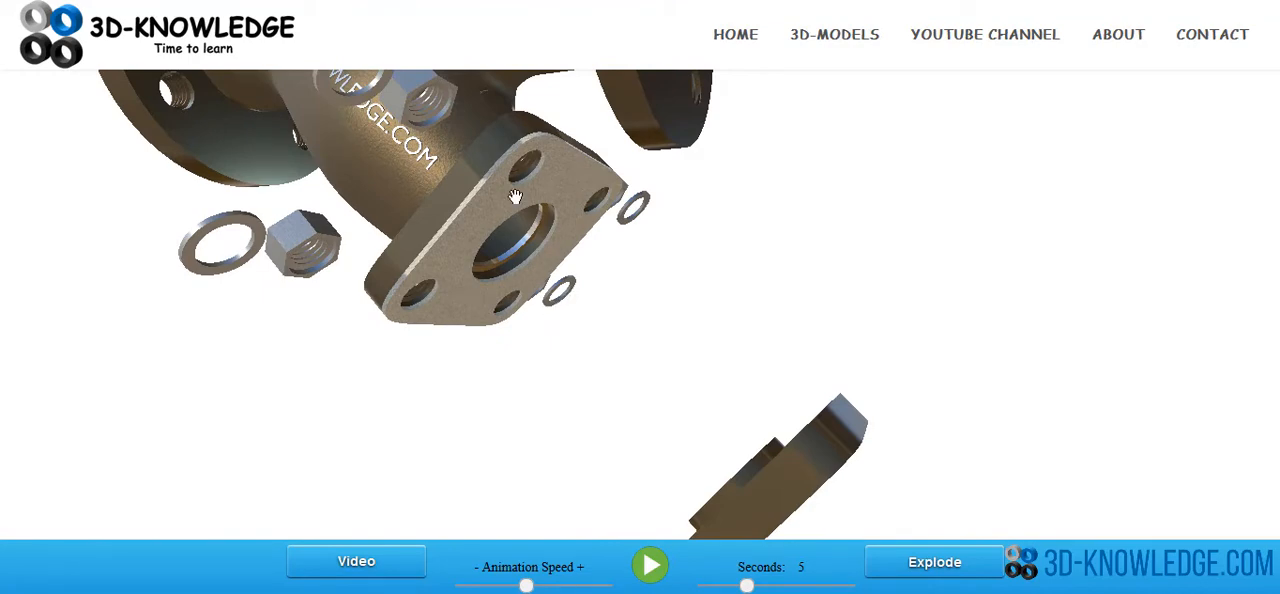
mouse_move(500, 198)
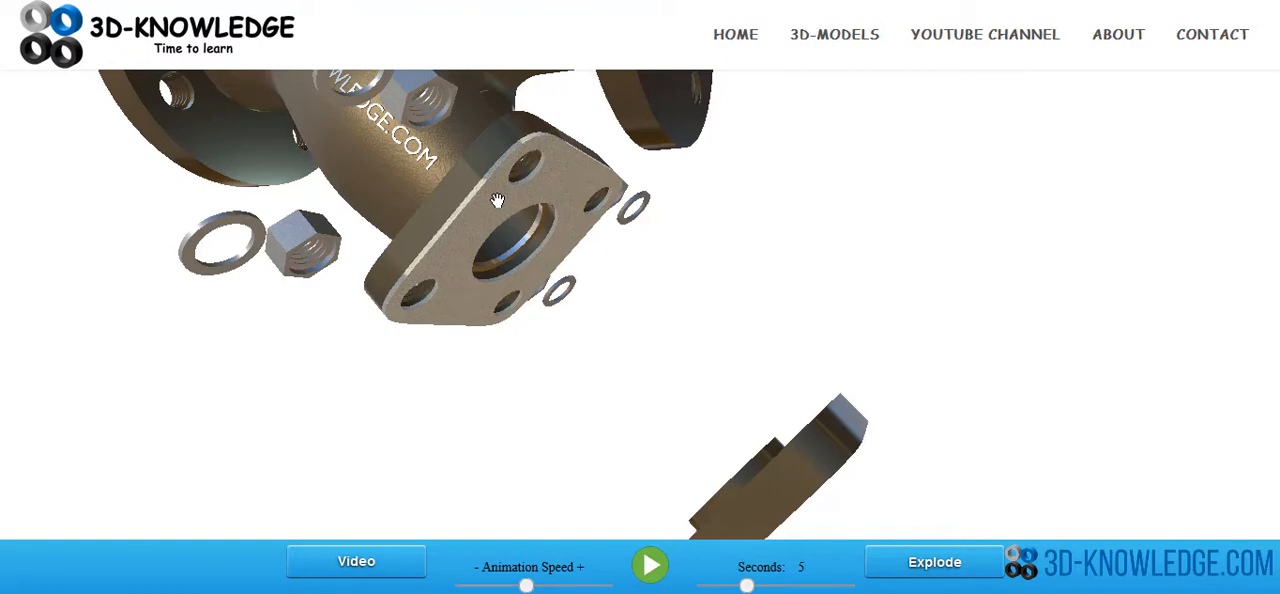
mouse_move(788, 445)
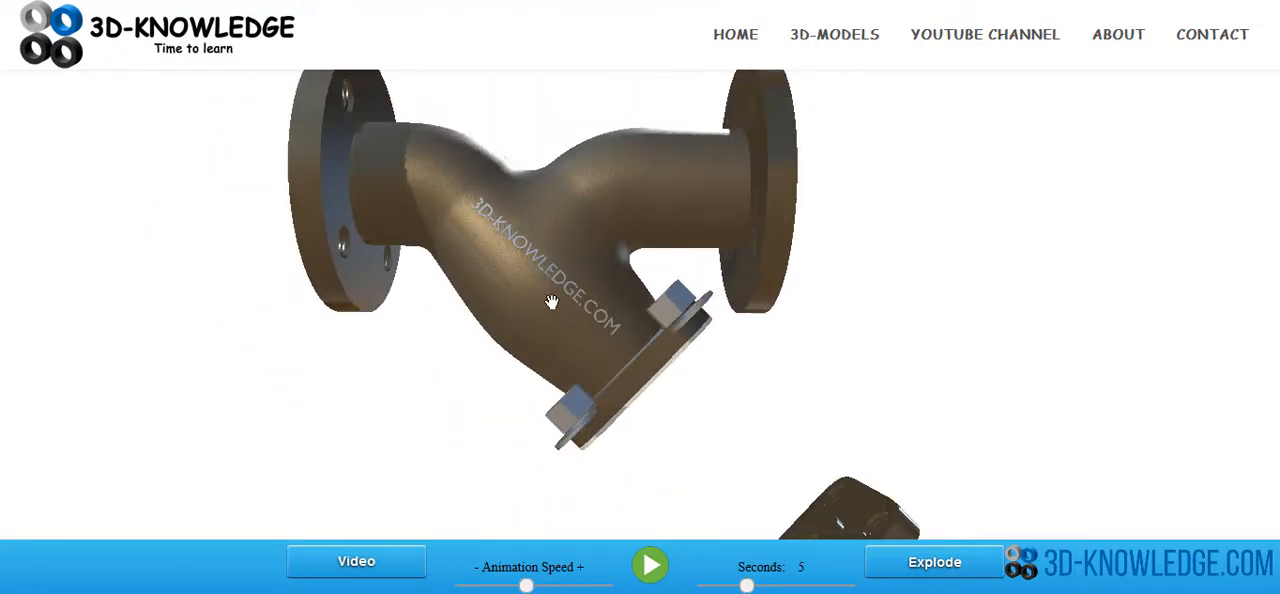
Zoom in on the cover bolts, then pull back to the whole strainer body
drag(550, 301, 658, 375)
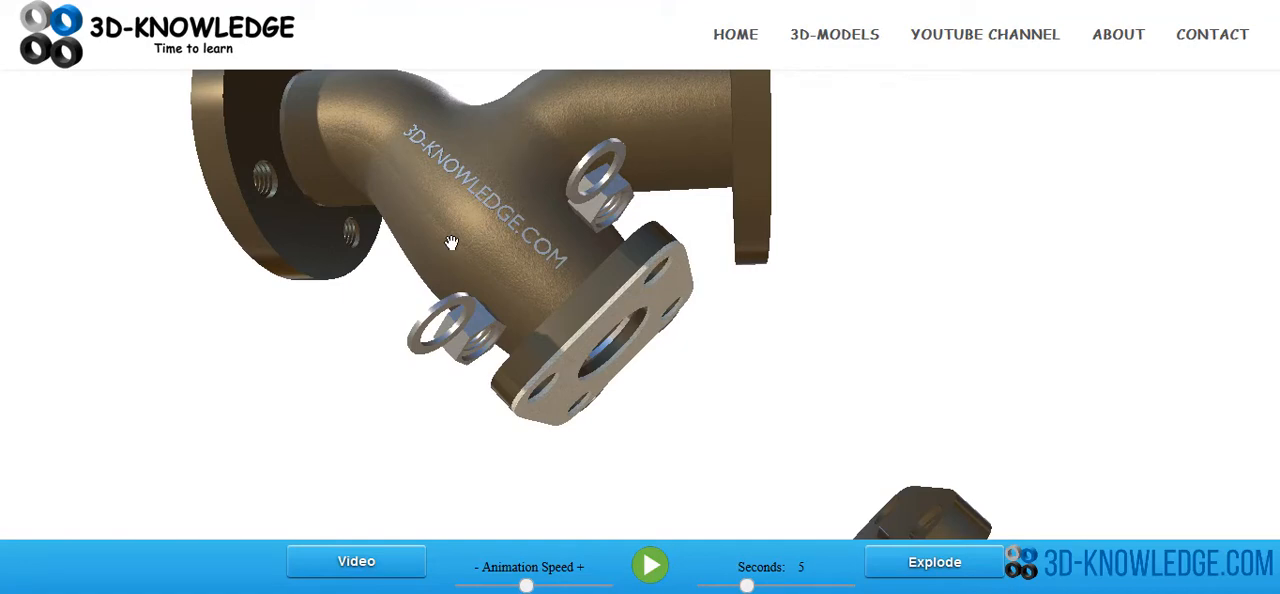
mouse_move(490, 280)
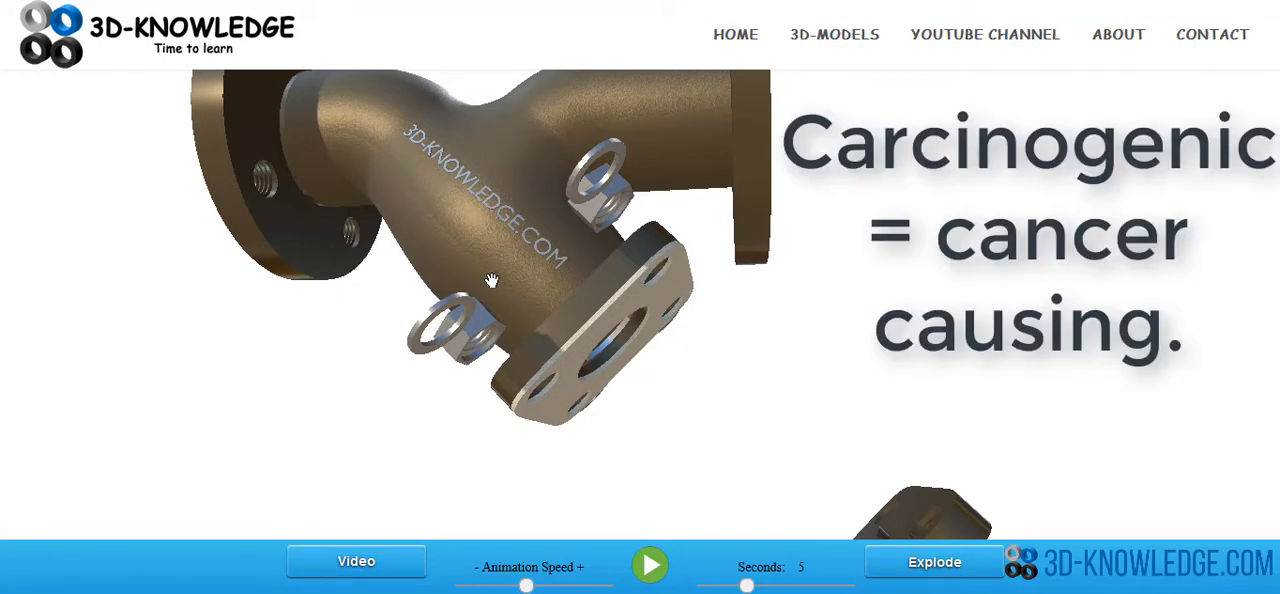
mouse_move(590, 360)
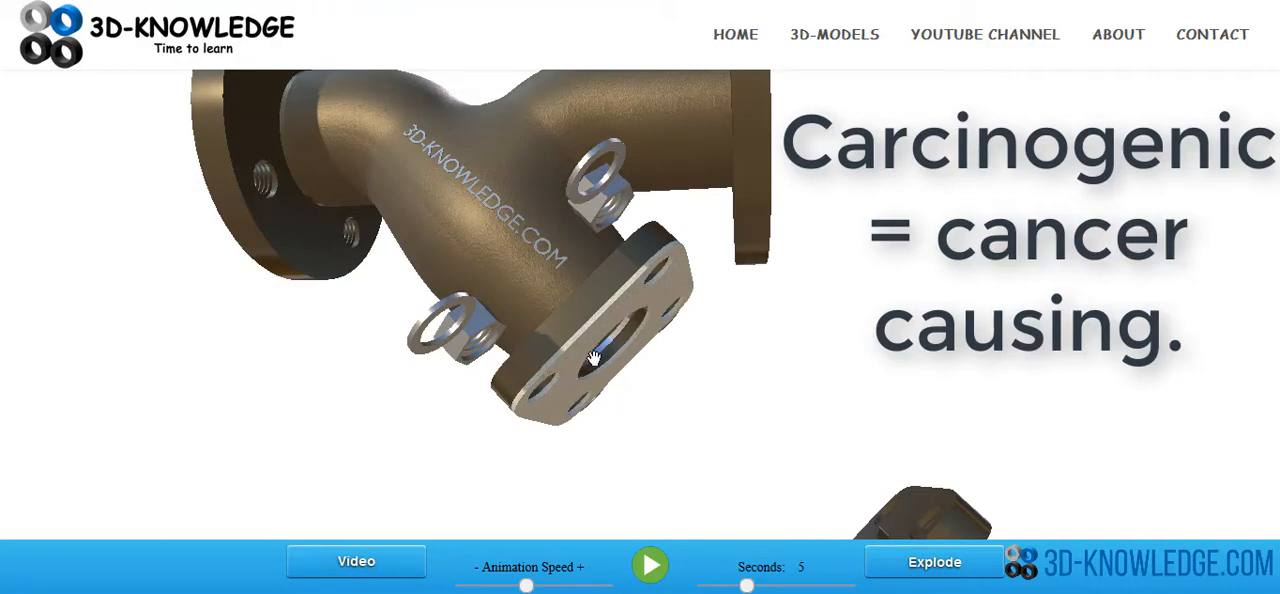
mouse_move(505, 280)
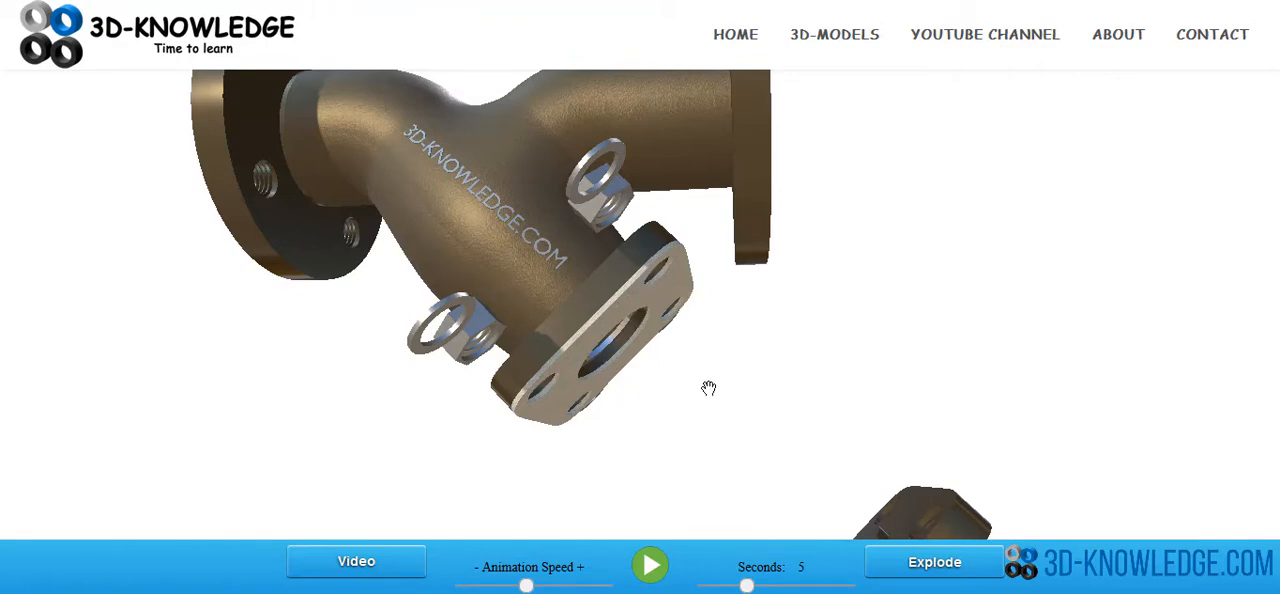
drag(708, 388, 675, 317)
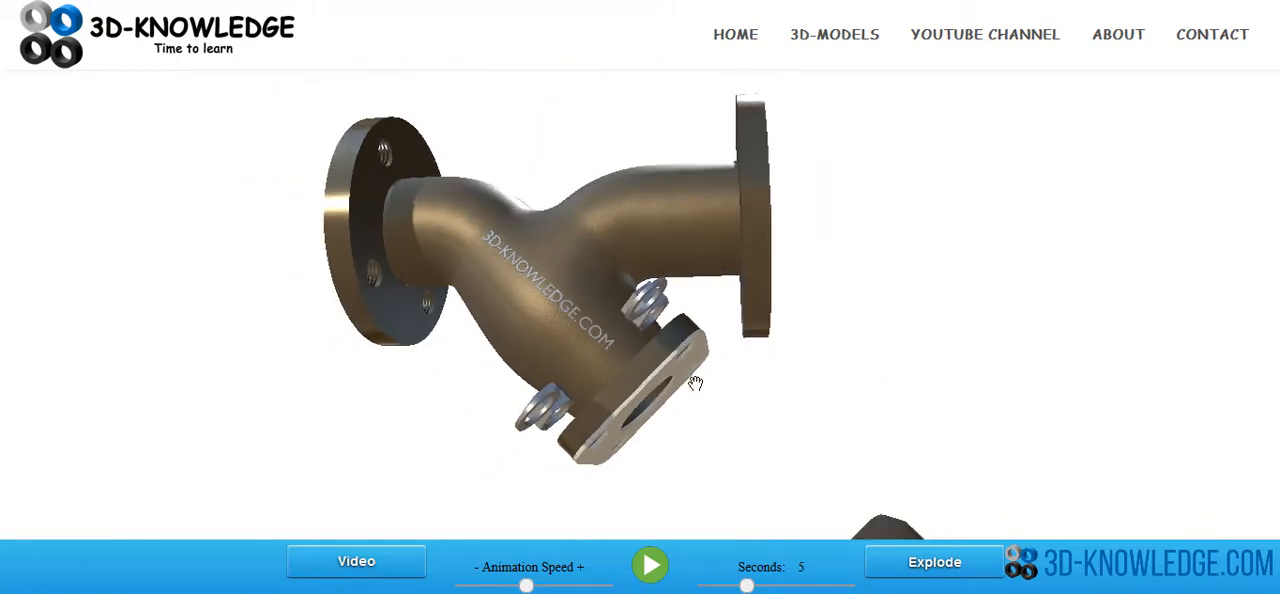
Zoom out until the whole exploded Y strainer body sits centered in the viewport
drag(695, 383, 728, 467)
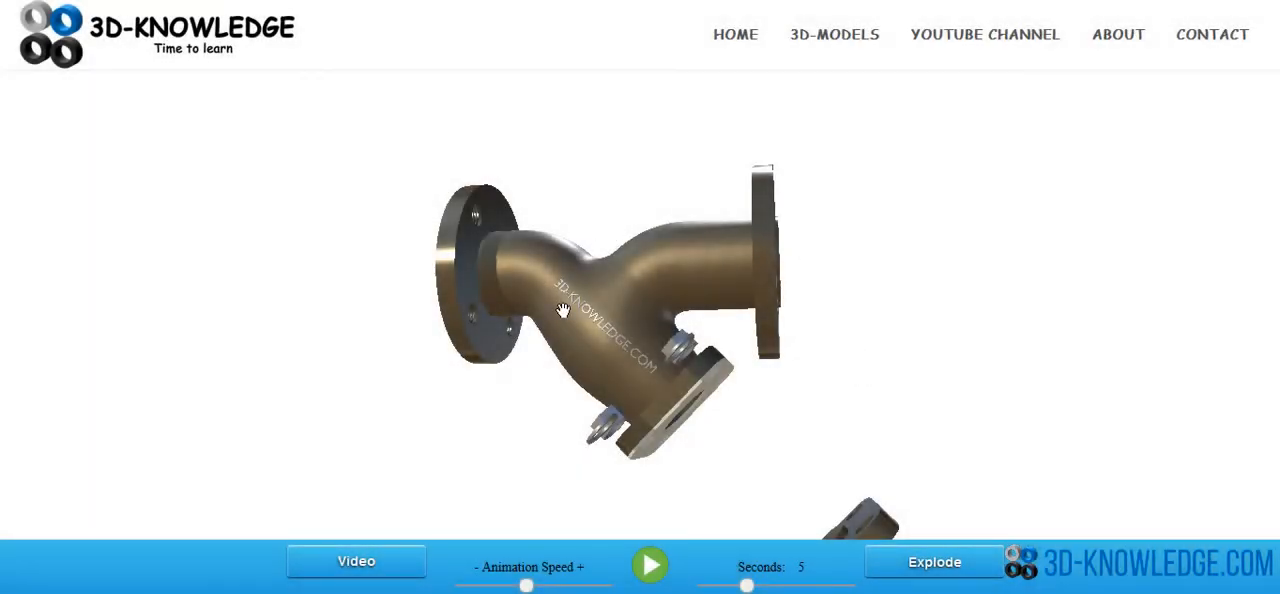
Play the Explode animation and orbit to view flange bolt holes and washers
click(933, 561)
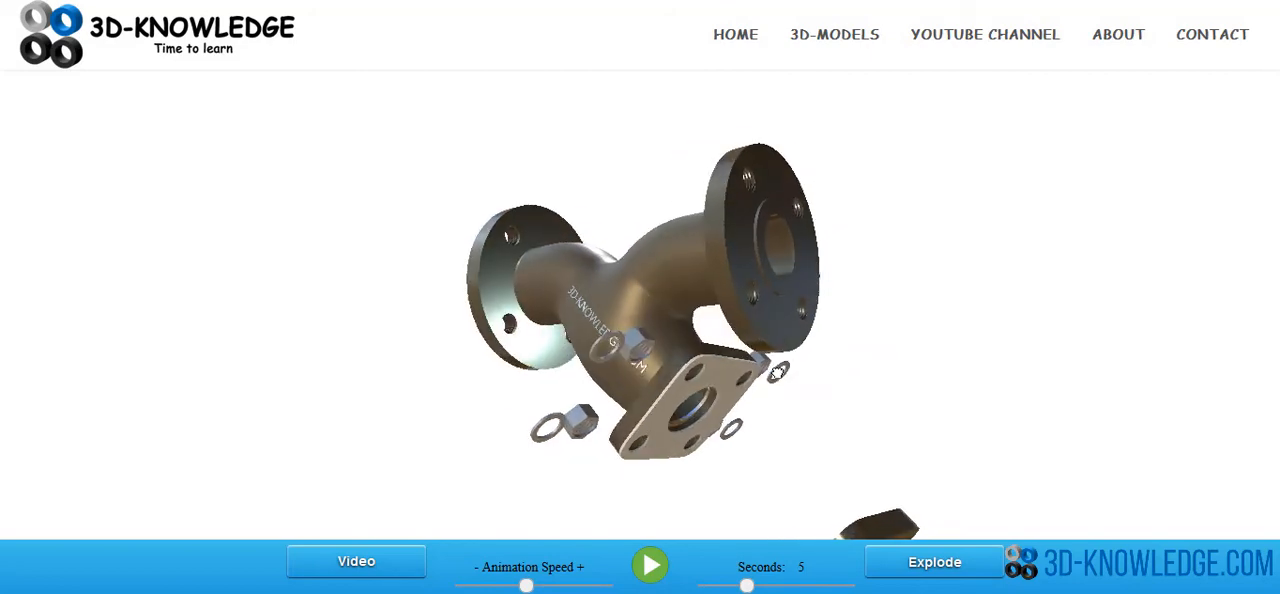
drag(775, 370, 740, 405)
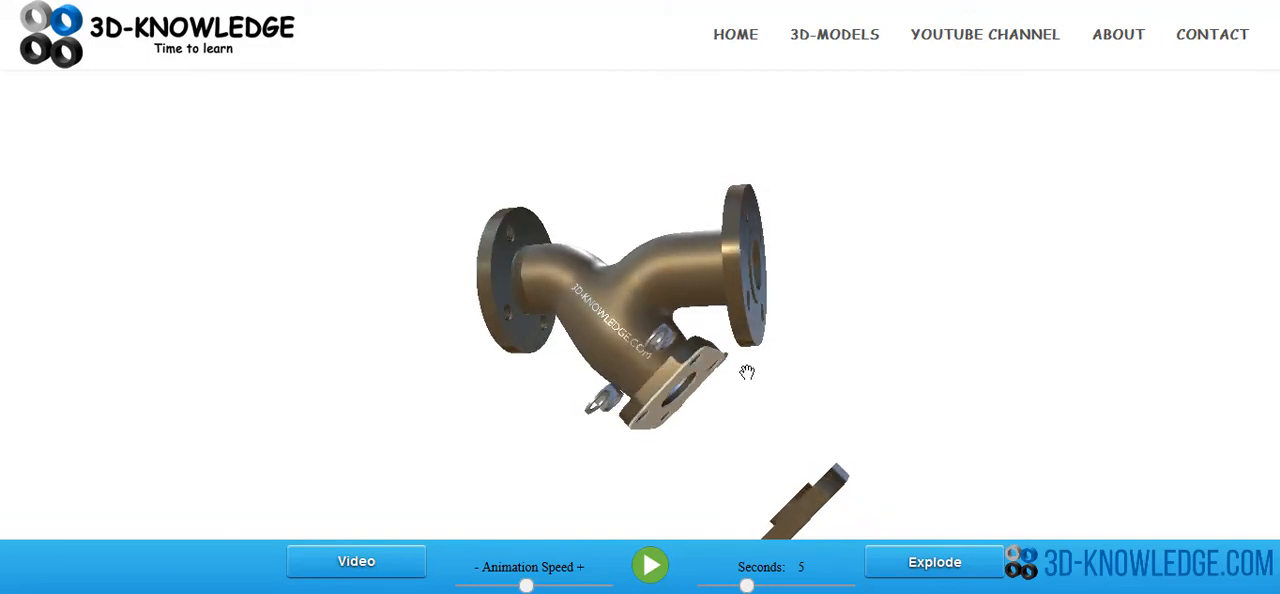
mouse_move(761, 419)
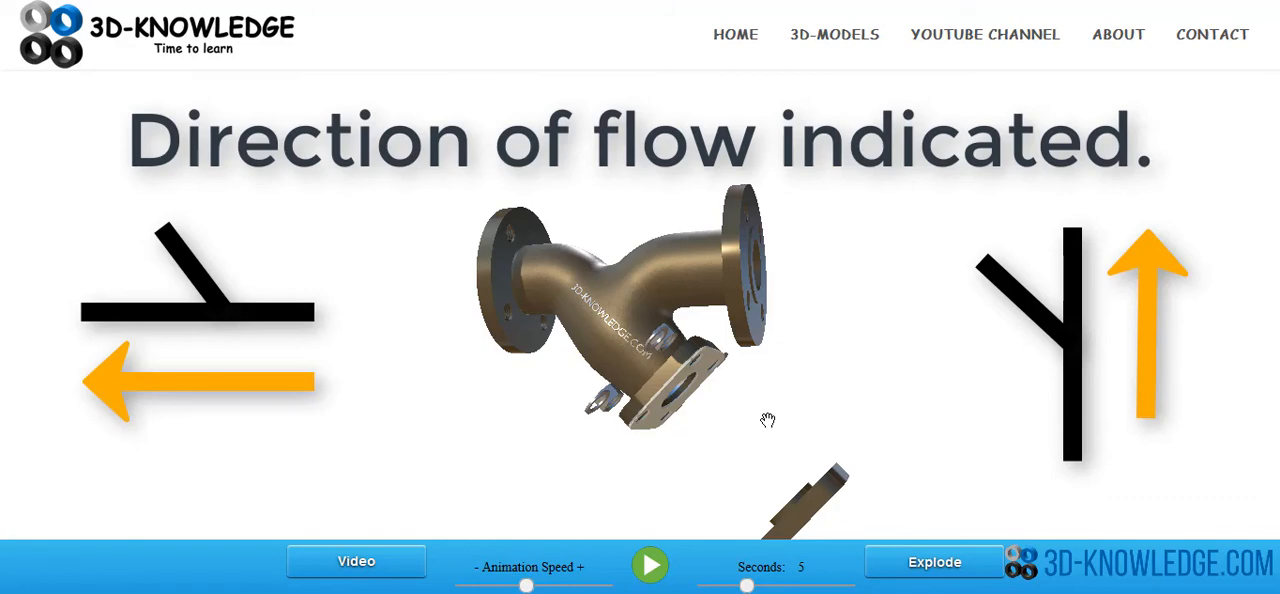
mouse_move(752, 427)
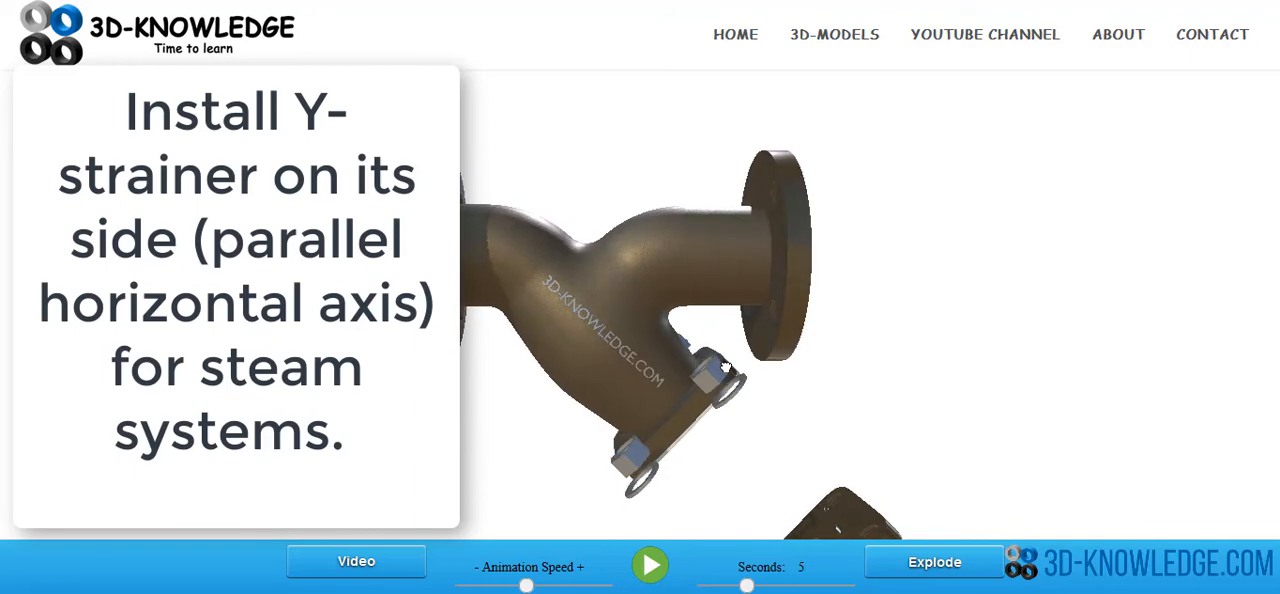
mouse_move(717, 362)
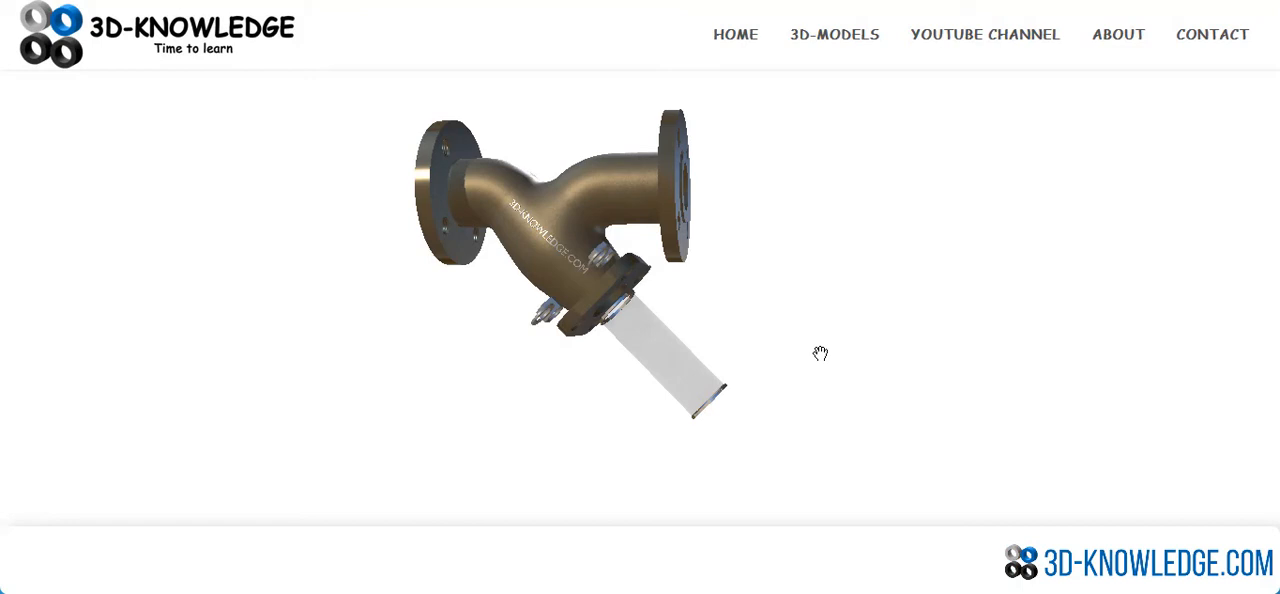
Open the Animated Y Strainer 3D cross-section model and rotate it face-on
scroll(down, 3)
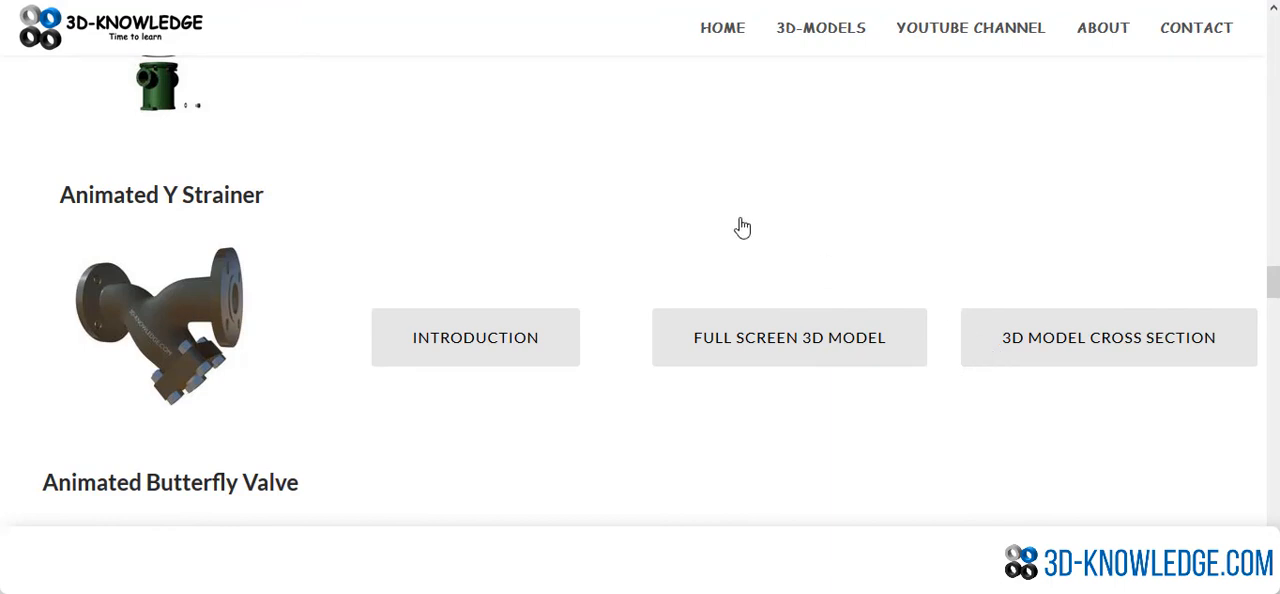
click(1108, 337)
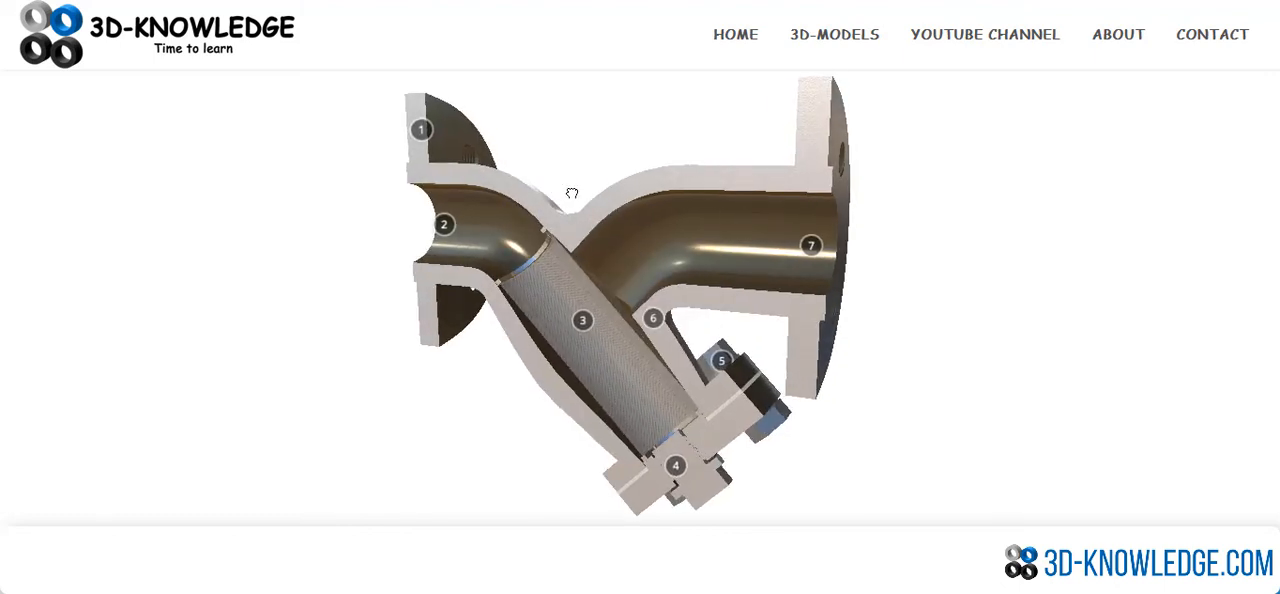
drag(572, 193, 238, 221)
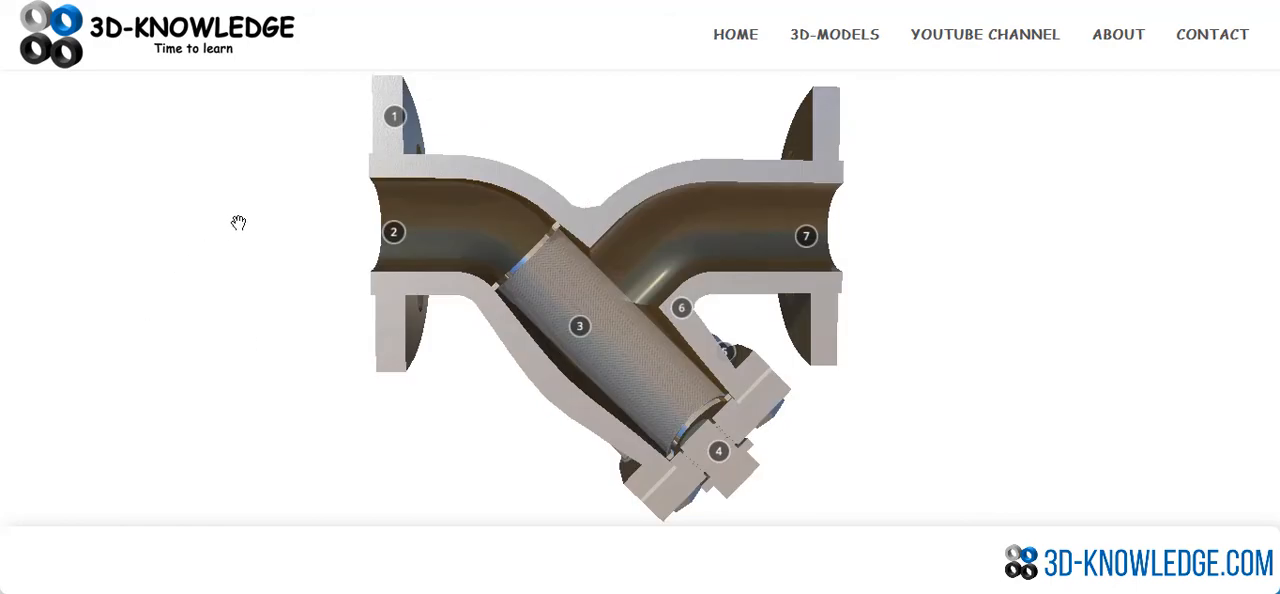